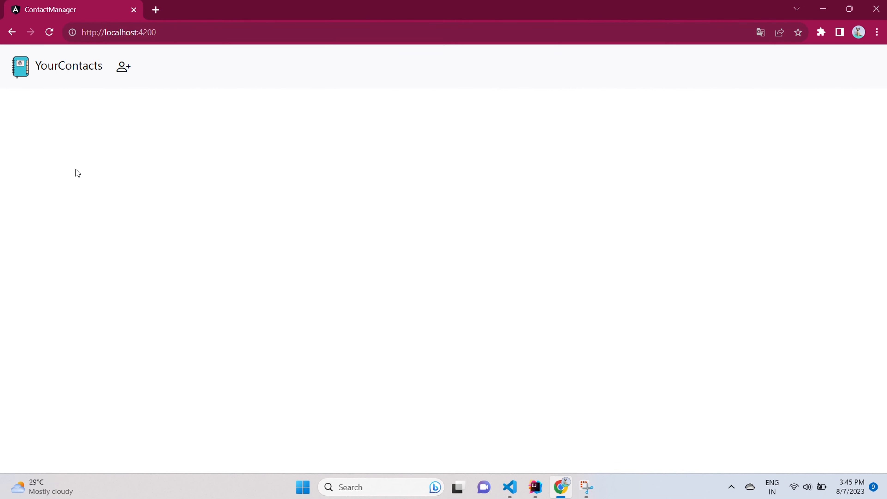
{"action": "mouse_move", "coordinate": [368, 265]}
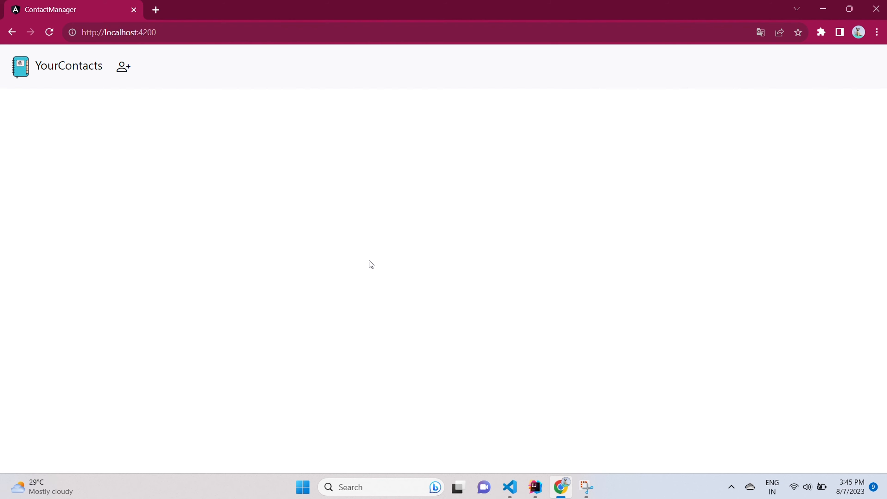
{"action": "mouse_move", "coordinate": [352, 259]}
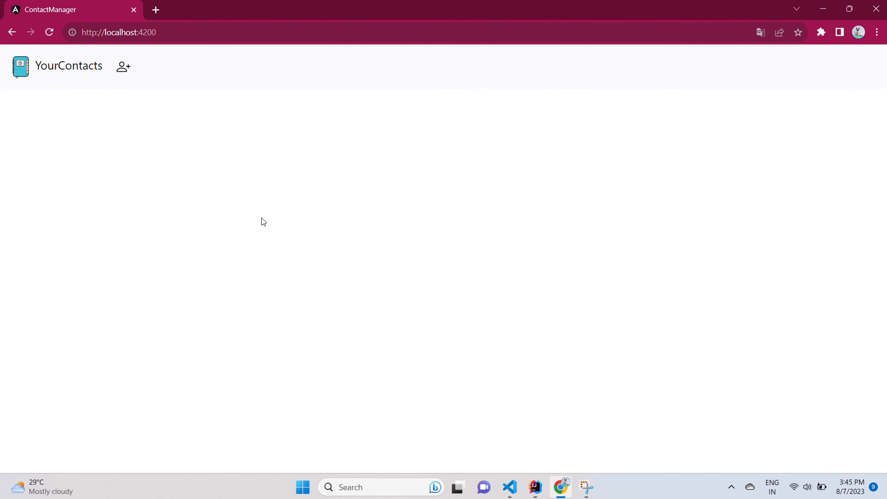
{"action": "mouse_move", "coordinate": [17, 89]}
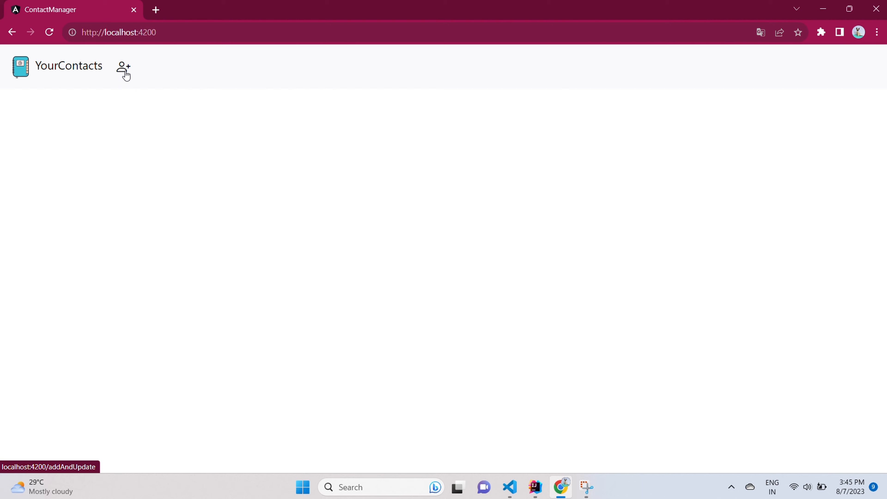
{"action": "left_click", "coordinate": [124, 67]}
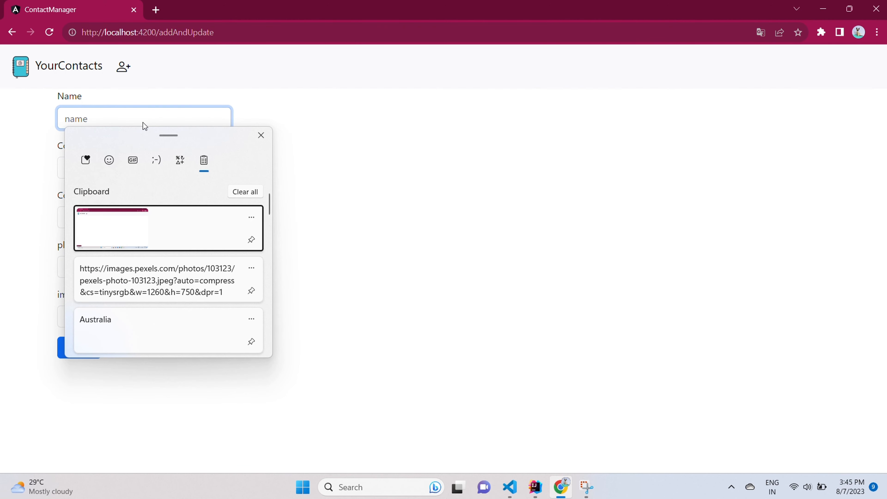
{"action": "scroll", "scroll_direction": "down", "scroll_amount": 3}
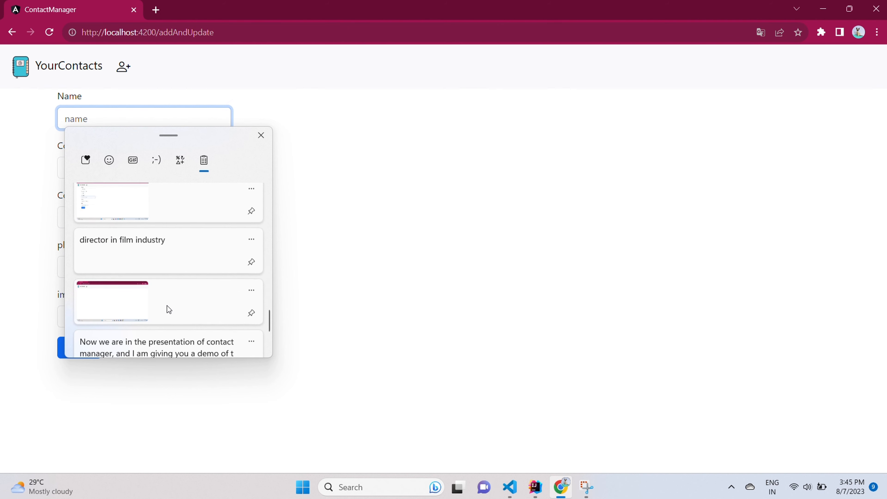
{"action": "type", "text": "cristopher samji"}
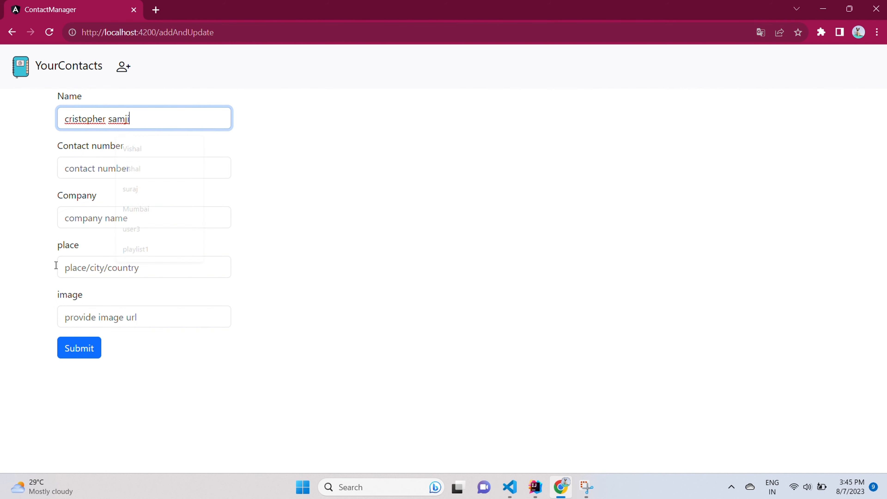
{"action": "left_click", "coordinate": [144, 167]}
{"action": "type", "text": "987456210"}
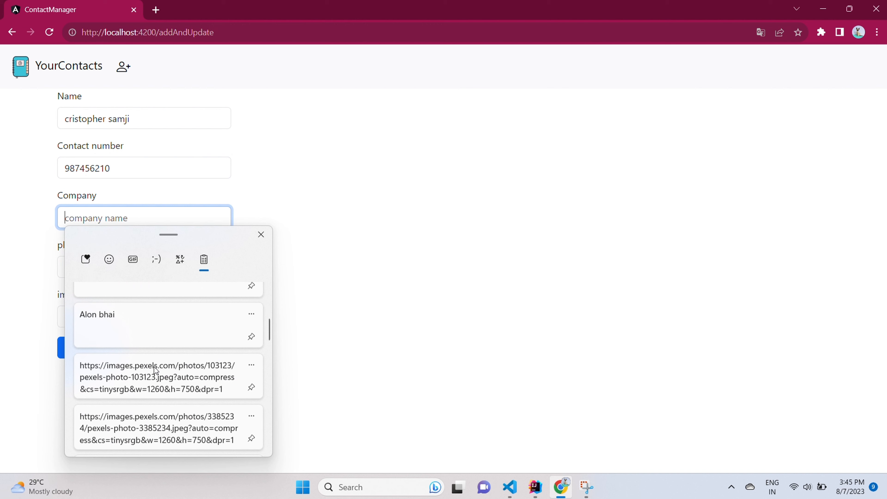
Step: Fill company 'director in film industry', place Mumbai,Bandra,India and paste the photo link
{"action": "scroll", "scroll_direction": "down", "scroll_amount": 3}
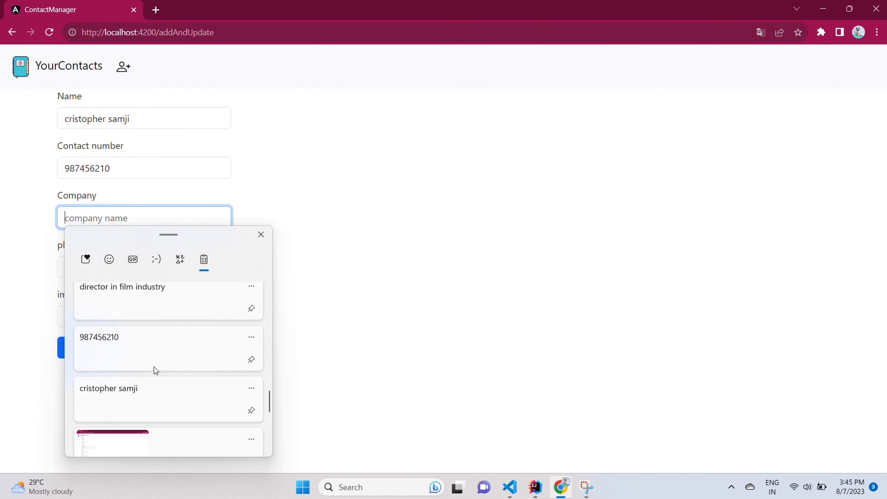
{"action": "left_click", "coordinate": [121, 300]}
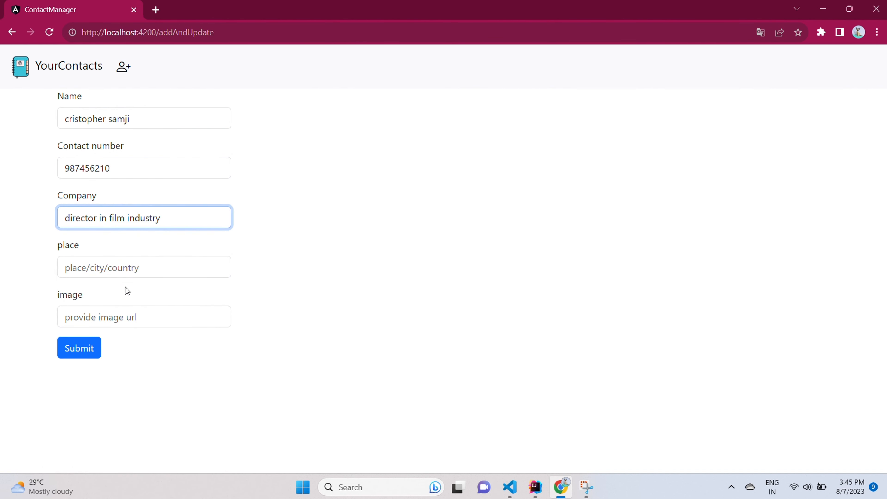
{"action": "left_click", "coordinate": [144, 267]}
{"action": "type", "text": "Mumbai,Bandra,India"}
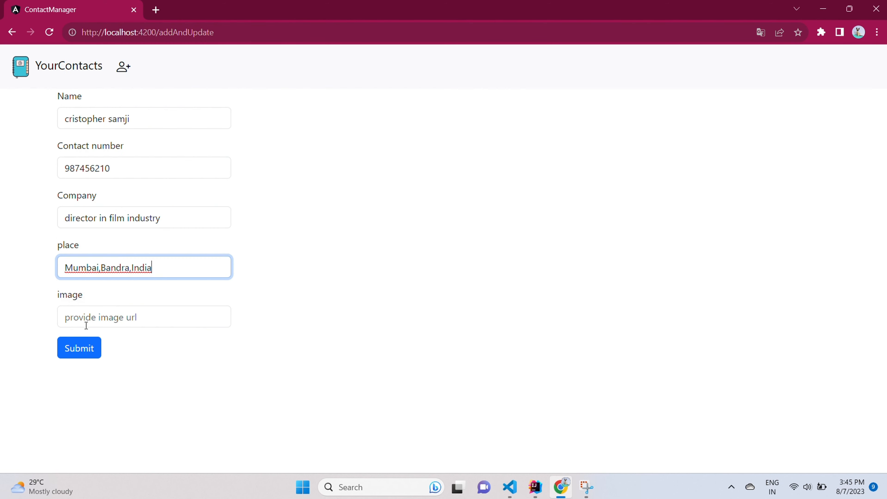
{"action": "left_click", "coordinate": [143, 317]}
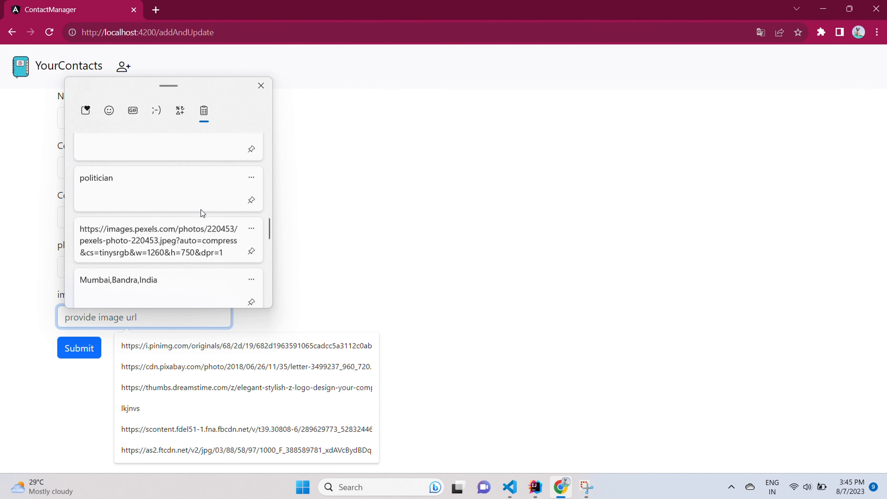
{"action": "left_click", "coordinate": [164, 240]}
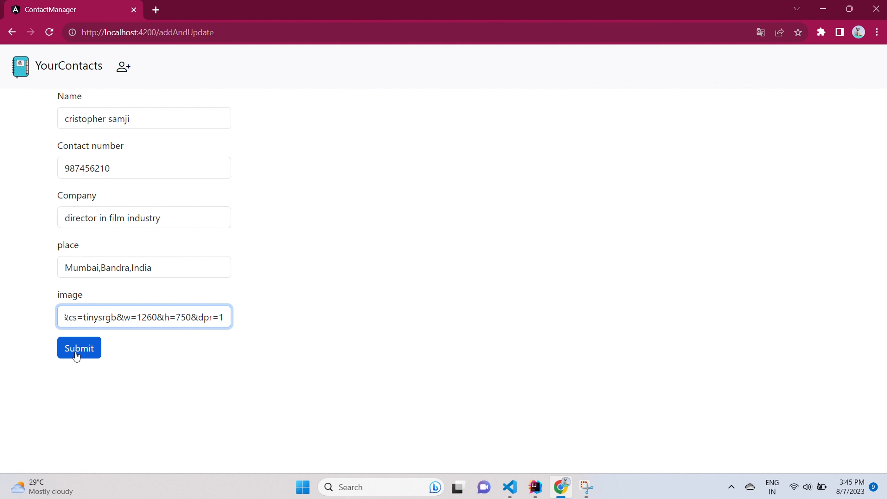
{"action": "left_click", "coordinate": [79, 348]}
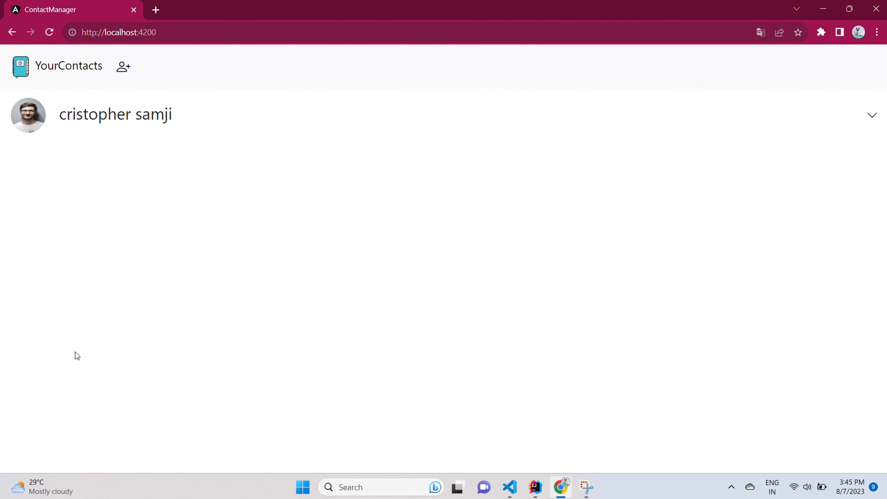
{"action": "mouse_move", "coordinate": [48, 146]}
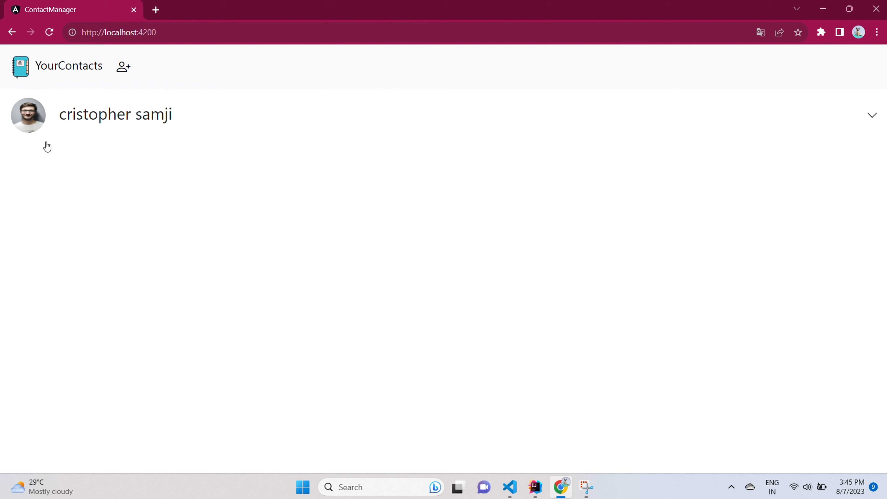
{"action": "mouse_move", "coordinate": [129, 139]}
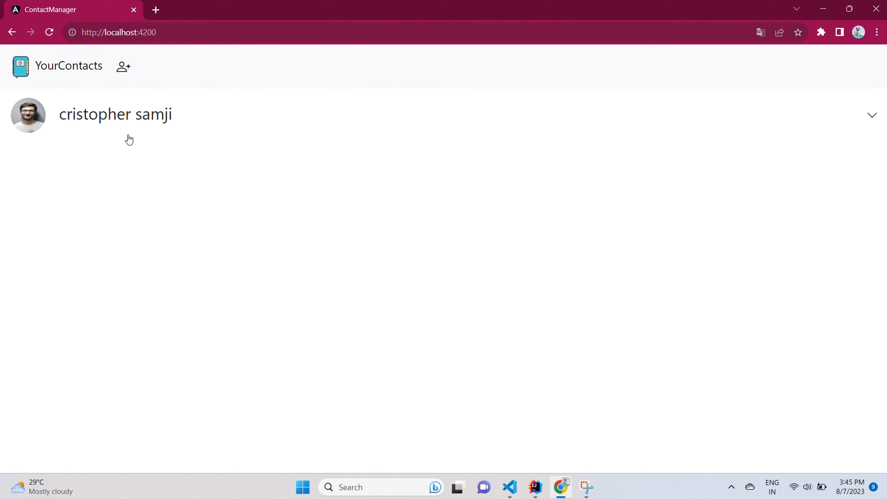
{"action": "mouse_move", "coordinate": [196, 129]}
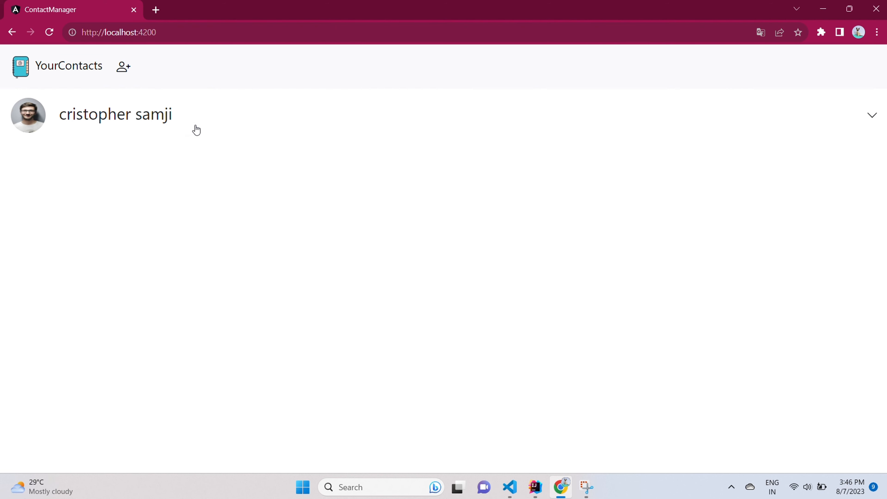
{"action": "left_click", "coordinate": [115, 114]}
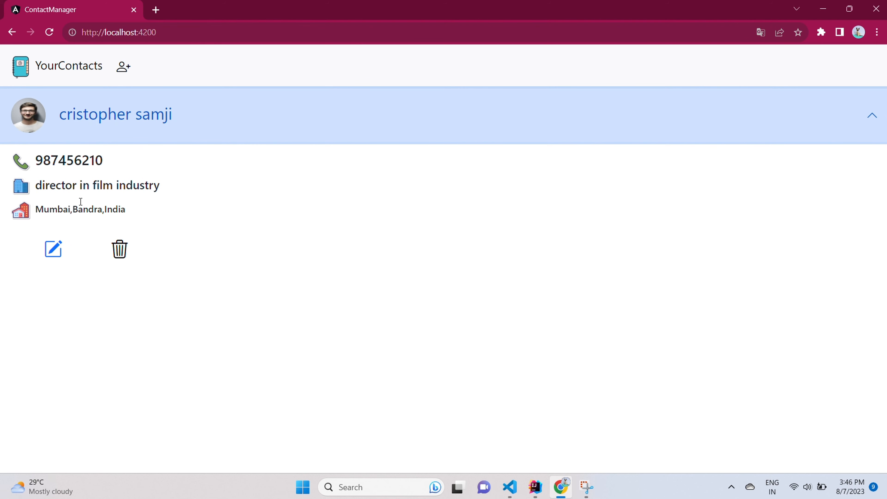
{"action": "mouse_move", "coordinate": [90, 151]}
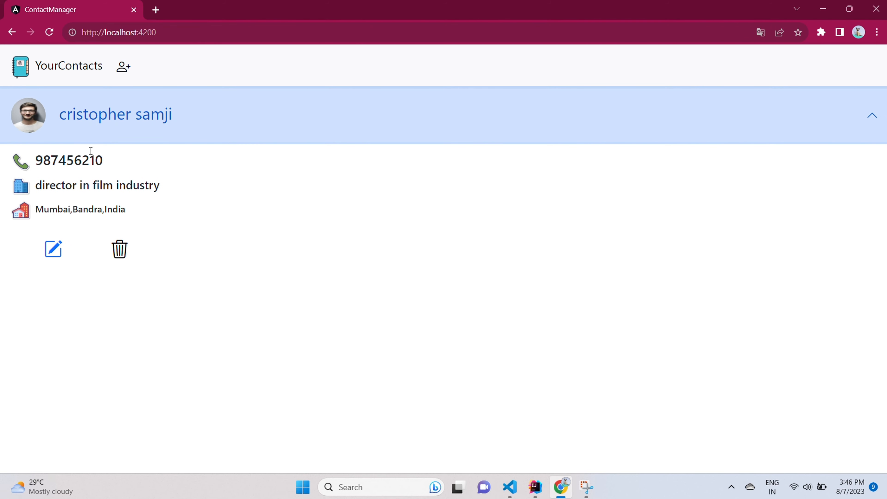
{"action": "mouse_move", "coordinate": [66, 227]}
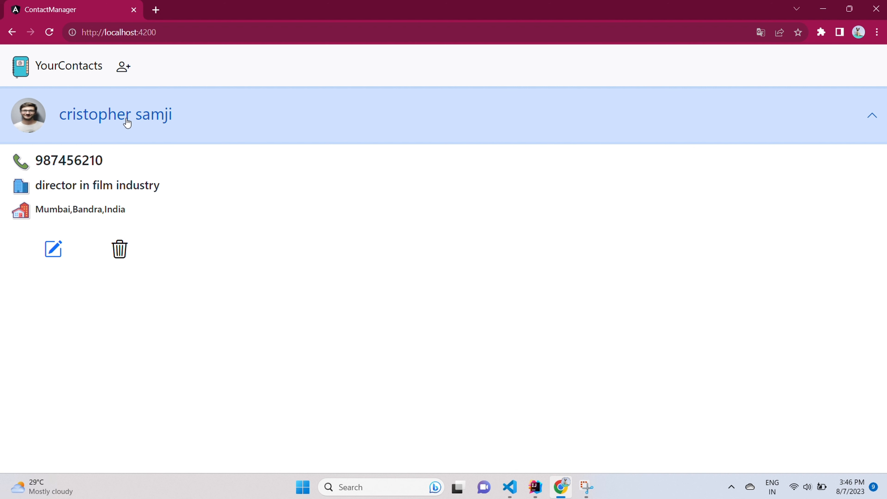
{"action": "mouse_move", "coordinate": [85, 199]}
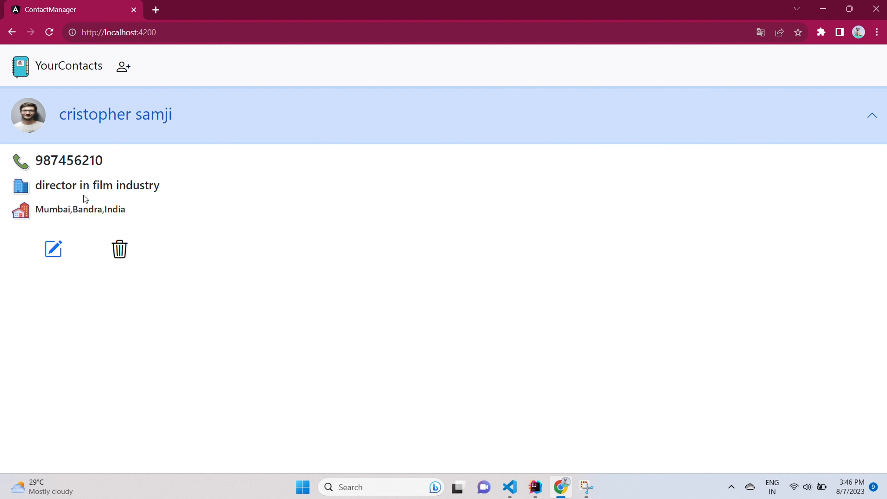
{"action": "mouse_move", "coordinate": [124, 147]}
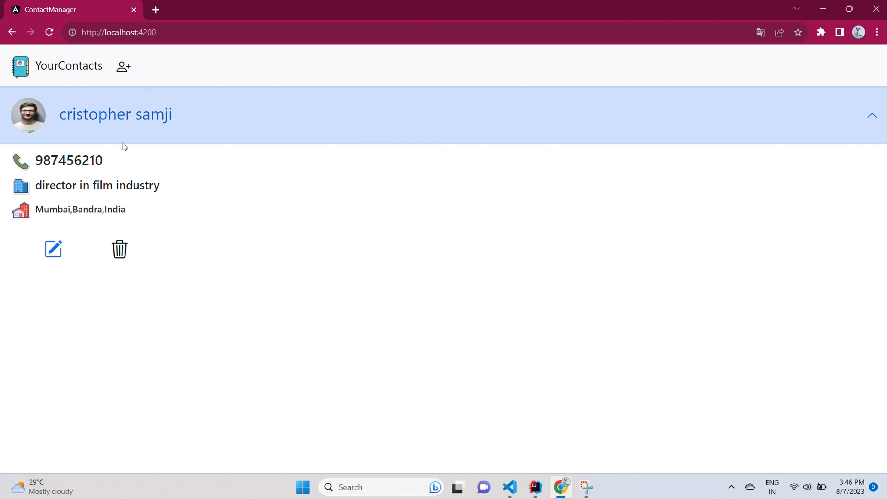
{"action": "mouse_move", "coordinate": [124, 150]}
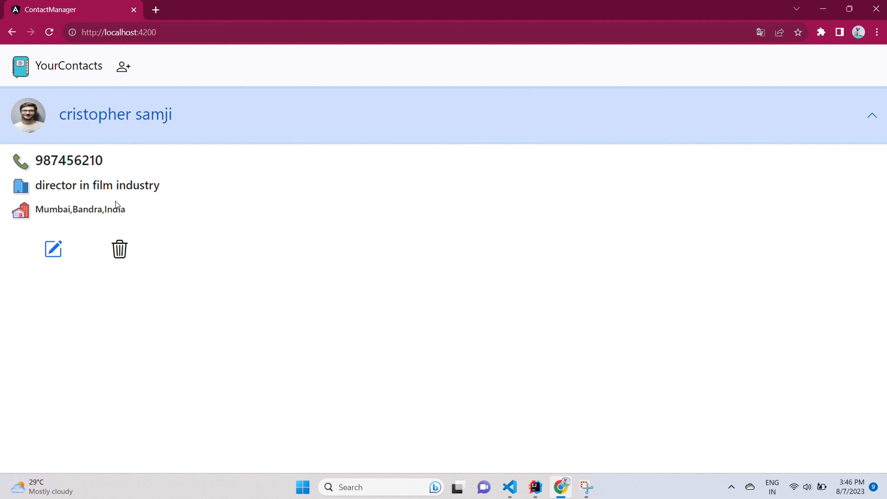
{"action": "mouse_move", "coordinate": [52, 249]}
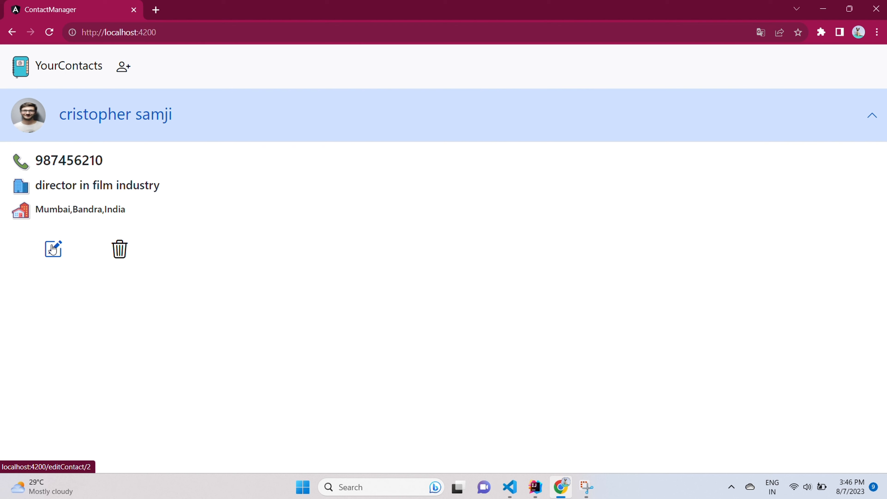
{"action": "left_click", "coordinate": [53, 249]}
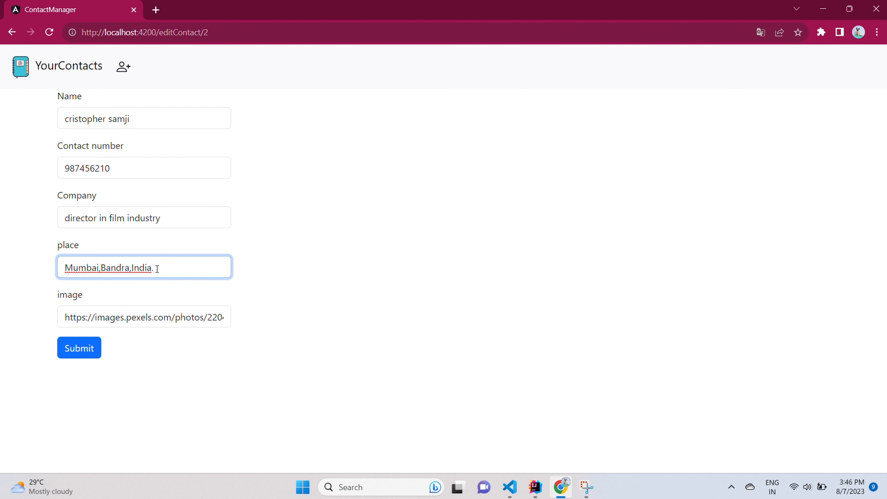
{"action": "left_click", "coordinate": [144, 217]}
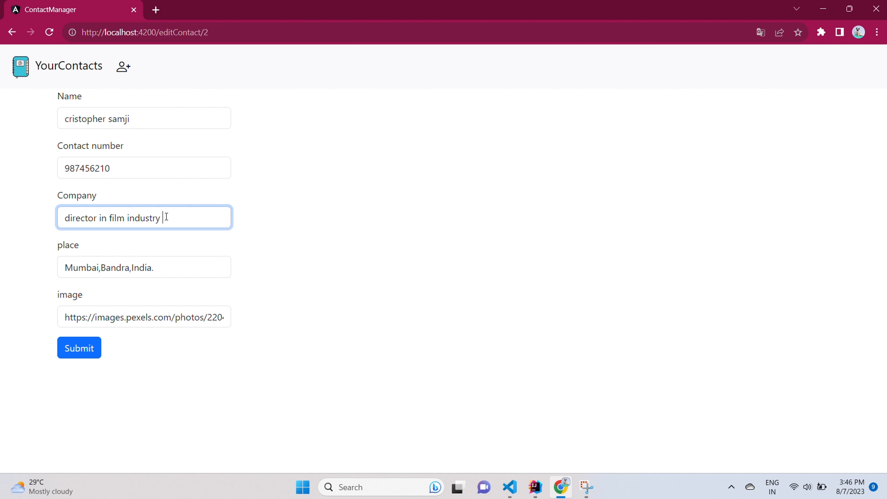
{"action": "type", "text": ",goo d"}
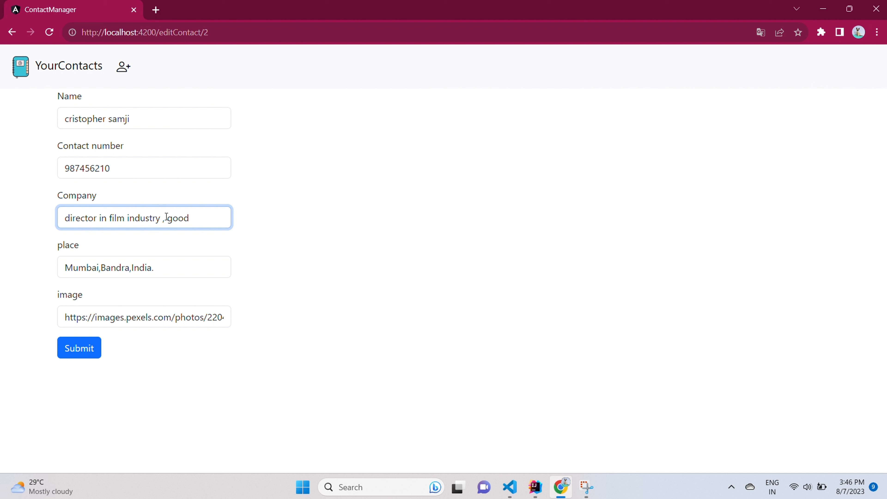
{"action": "type", "text": "director"}
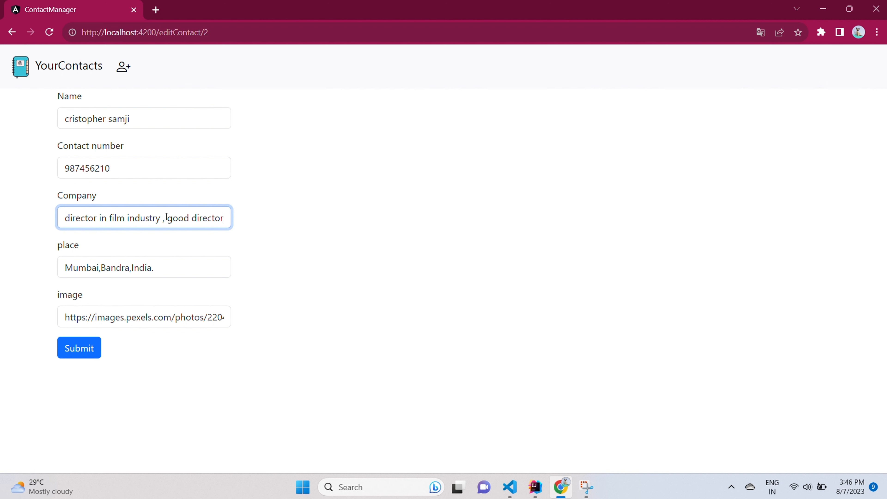
{"action": "left_click", "coordinate": [78, 347]}
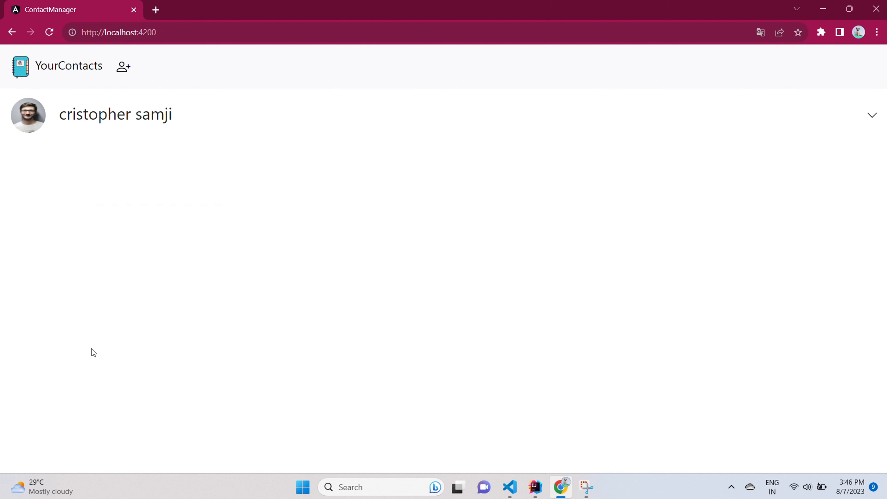
{"action": "left_click", "coordinate": [116, 116]}
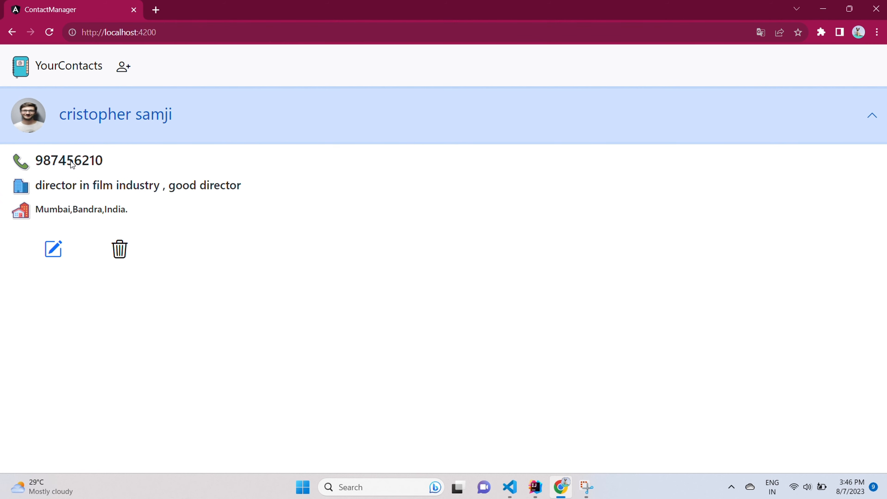
{"action": "left_click", "coordinate": [53, 249]}
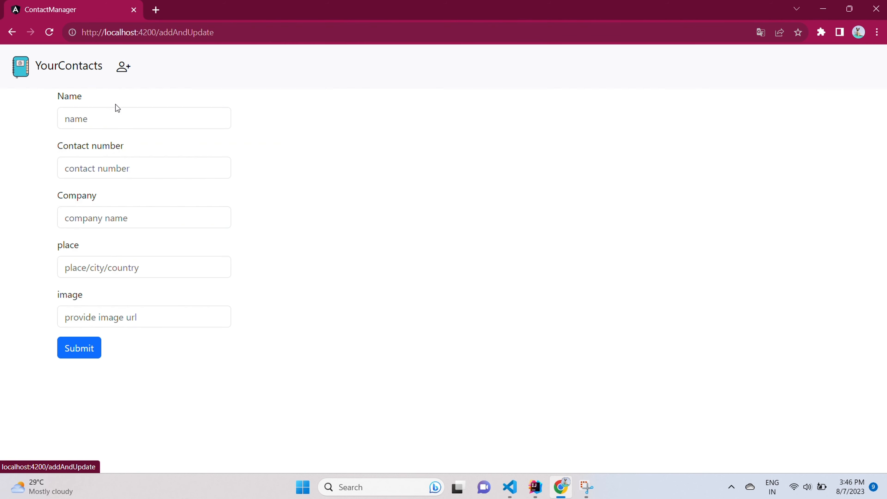
{"action": "left_click", "coordinate": [144, 118]}
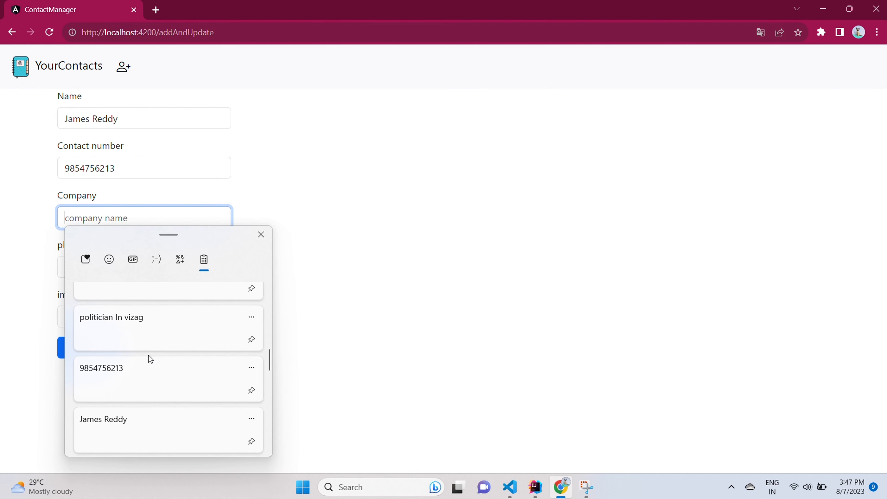
{"action": "left_click", "coordinate": [111, 317]}
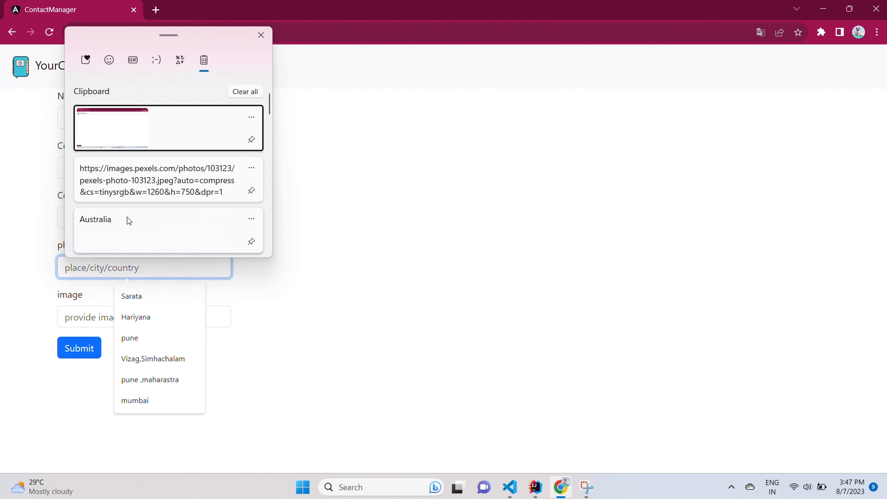
{"action": "scroll", "scroll_direction": "down", "scroll_amount": 3}
{"action": "type", "text": "Vizag,Andhrapradesh,"}
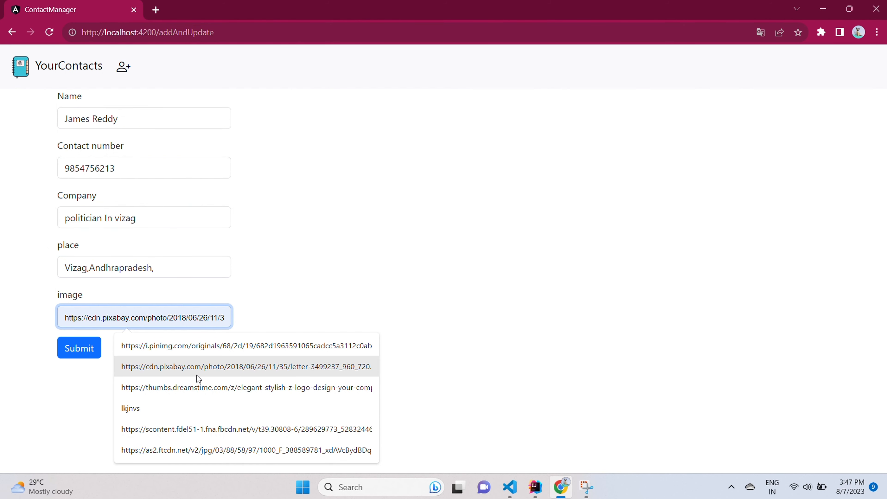
{"action": "key", "text": "win+v"}
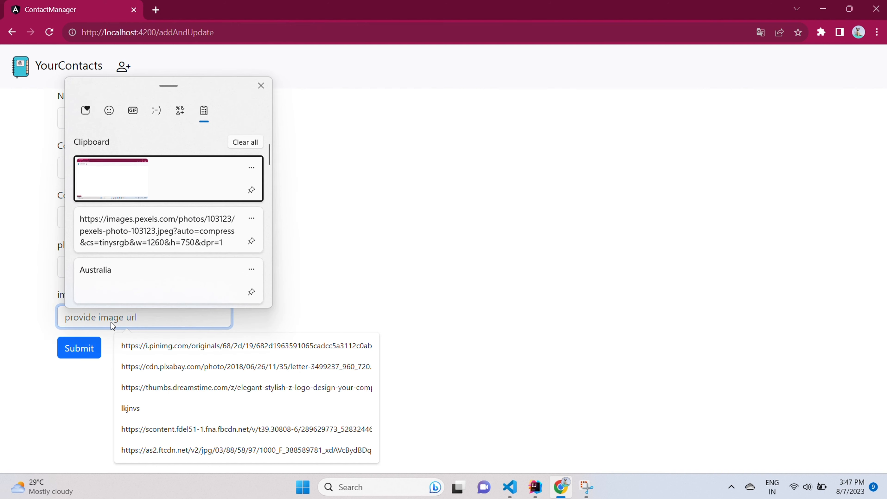
{"action": "scroll", "scroll_direction": "down", "scroll_amount": 3}
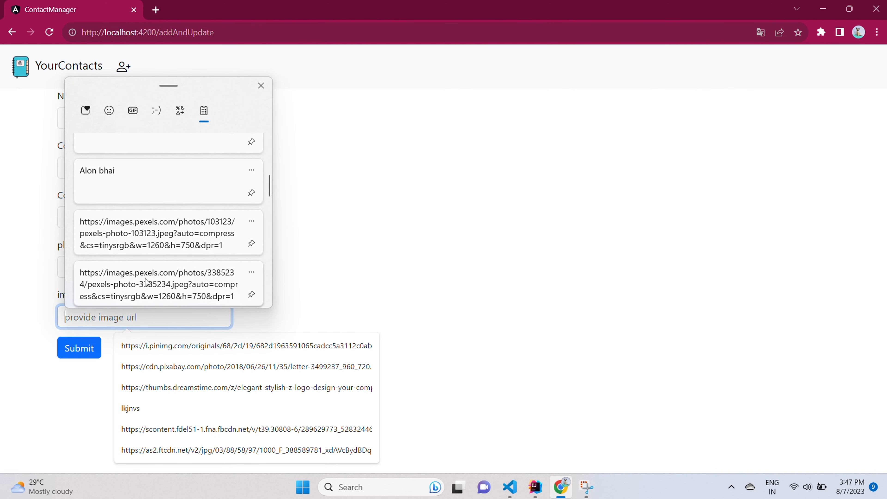
{"action": "left_click", "coordinate": [78, 348]}
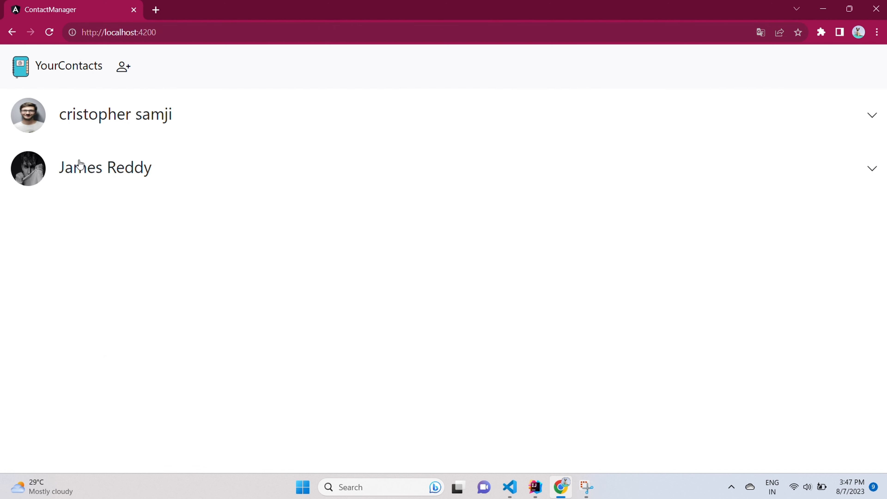
{"action": "left_click", "coordinate": [104, 167]}
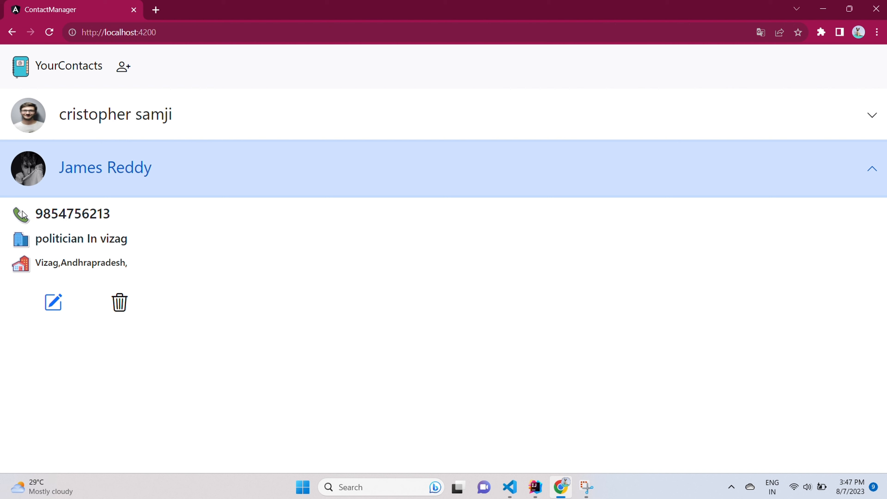
{"action": "mouse_move", "coordinate": [53, 303]}
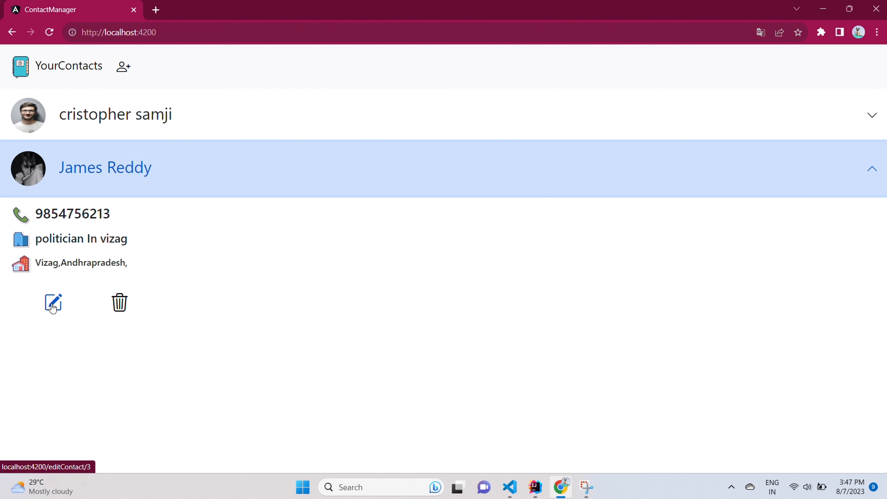
{"action": "left_click", "coordinate": [52, 302]}
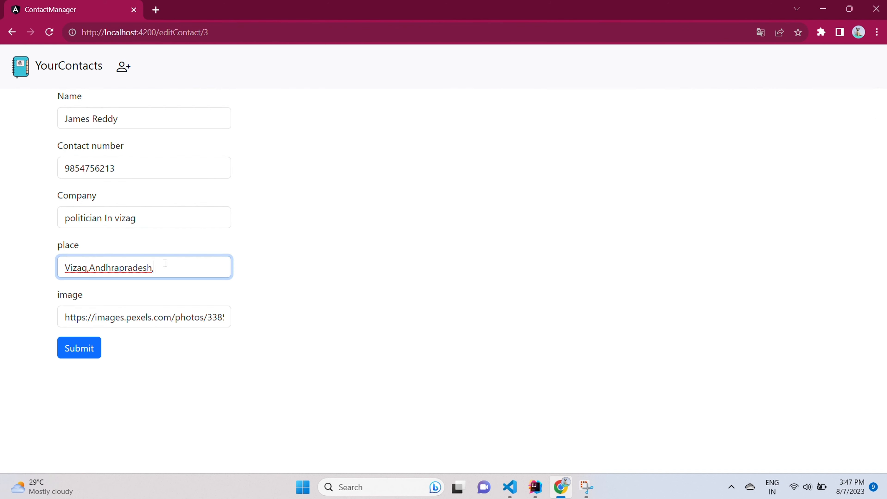
{"action": "type", "text": "India."}
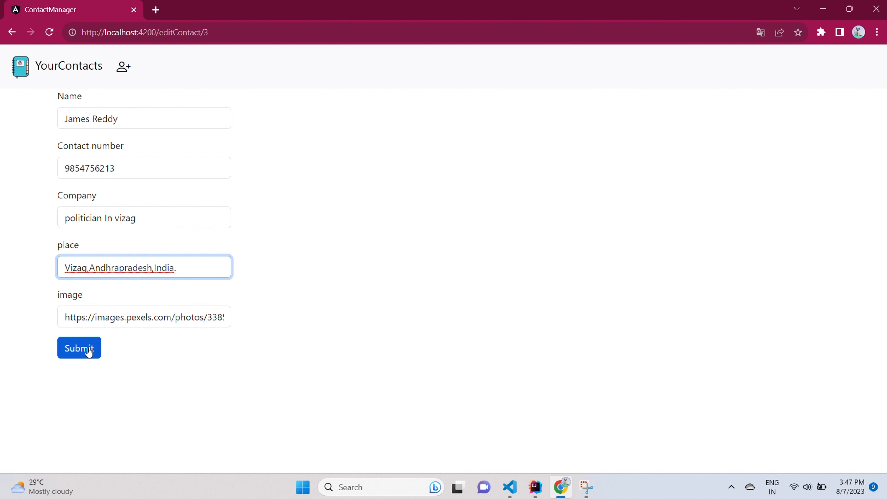
{"action": "left_click", "coordinate": [78, 348]}
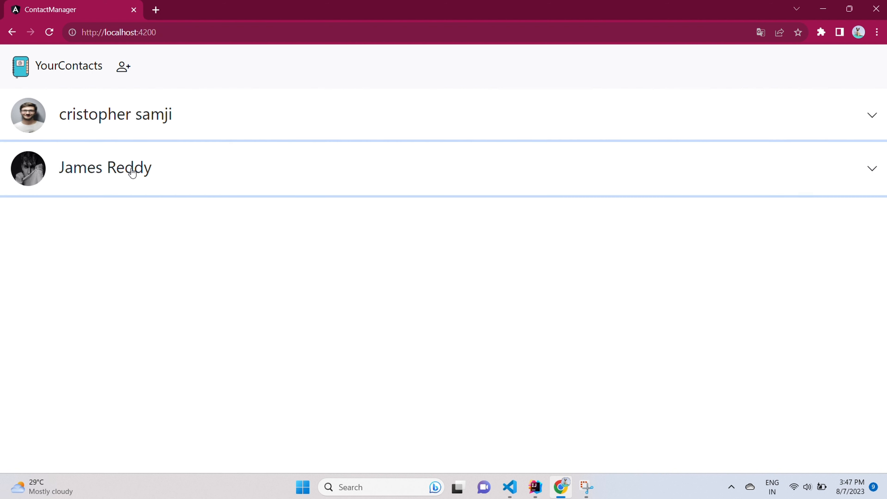
{"action": "left_click", "coordinate": [105, 167]}
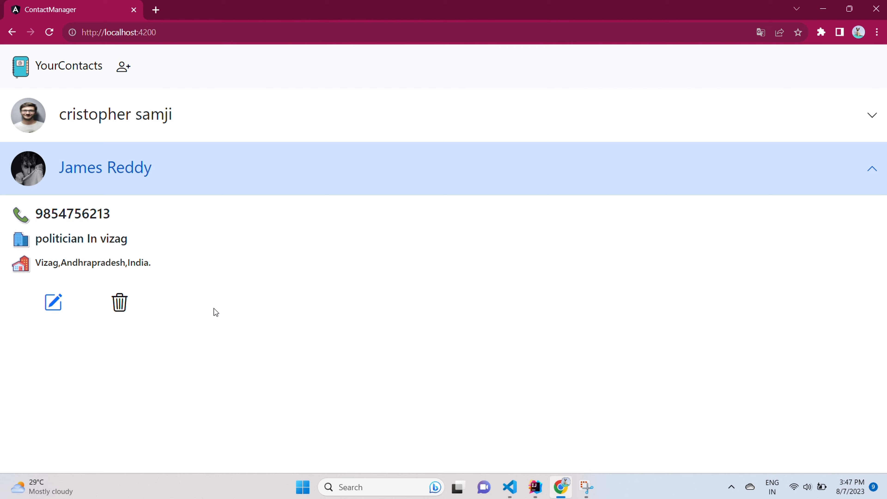
{"action": "key", "text": "F12"}
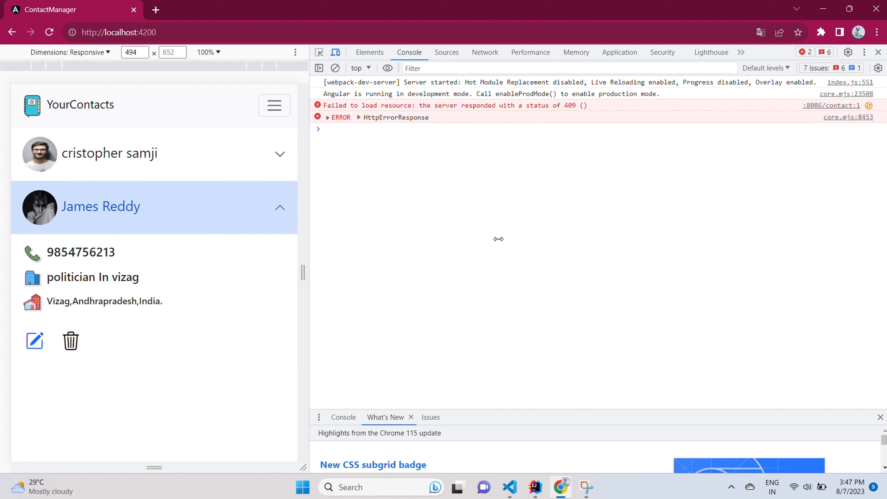
Step: Resize the emulated page through widths such as 476 and 361 pixels, then close DevTools
{"action": "left_click", "coordinate": [369, 52]}
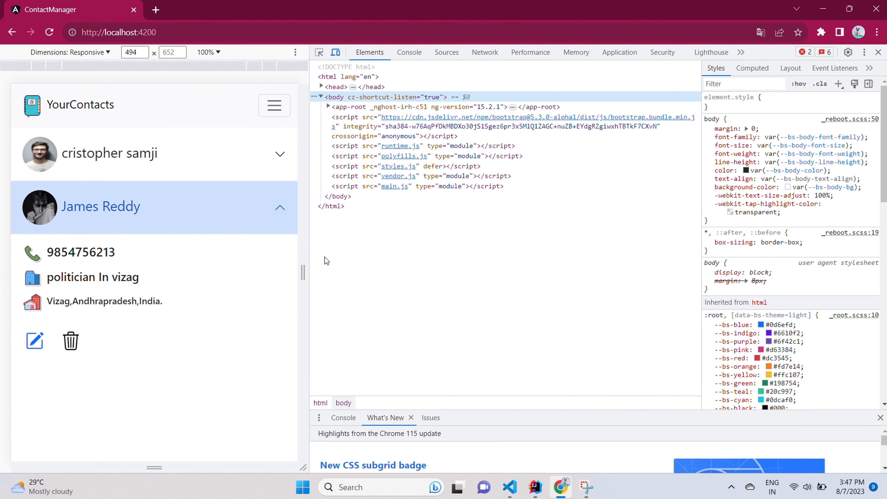
{"action": "left_click_drag", "start_coordinate": [302, 272], "coordinate": [275, 273]}
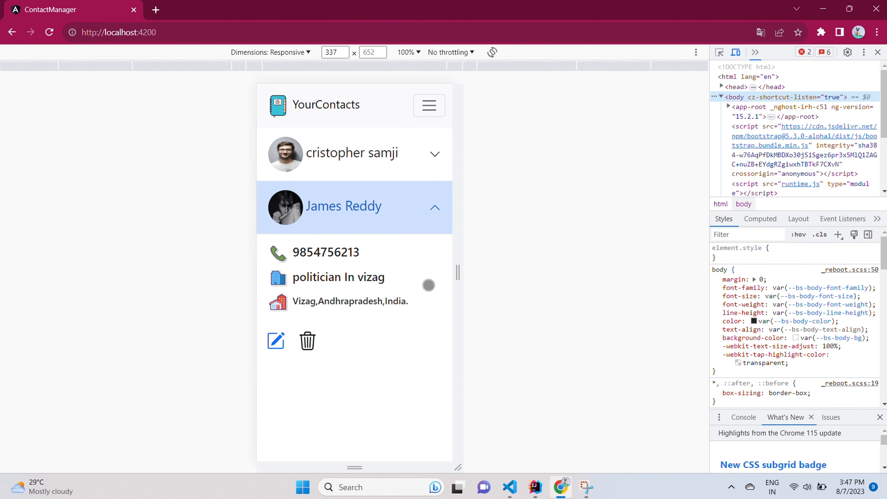
{"action": "left_click_drag", "start_coordinate": [458, 285], "coordinate": [602, 286]}
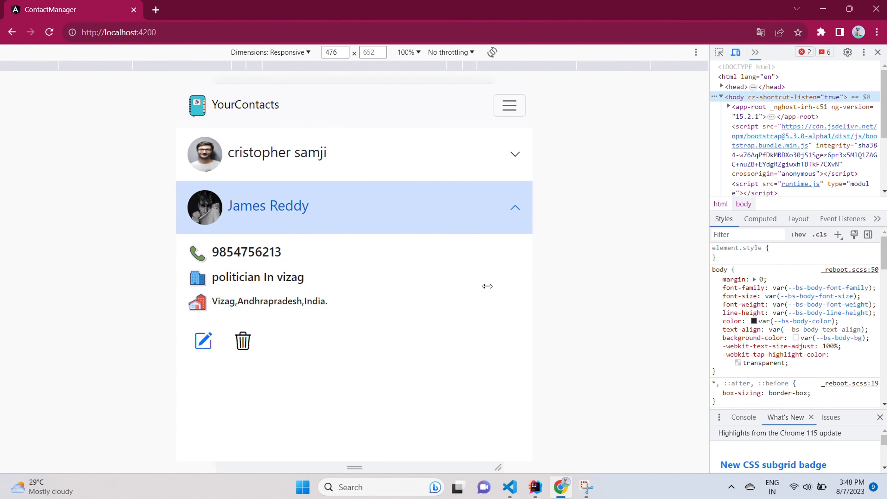
{"action": "left_click_drag", "start_coordinate": [487, 286], "coordinate": [506, 276]}
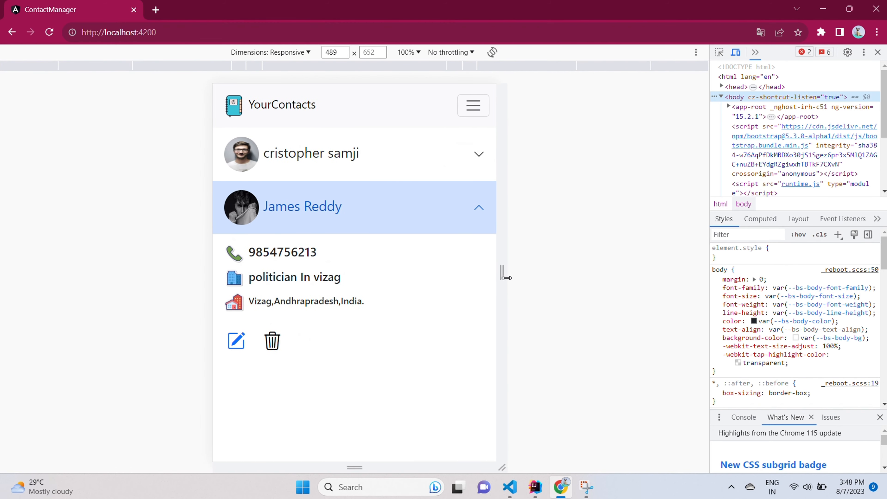
{"action": "left_click_drag", "start_coordinate": [505, 275], "coordinate": [463, 275]}
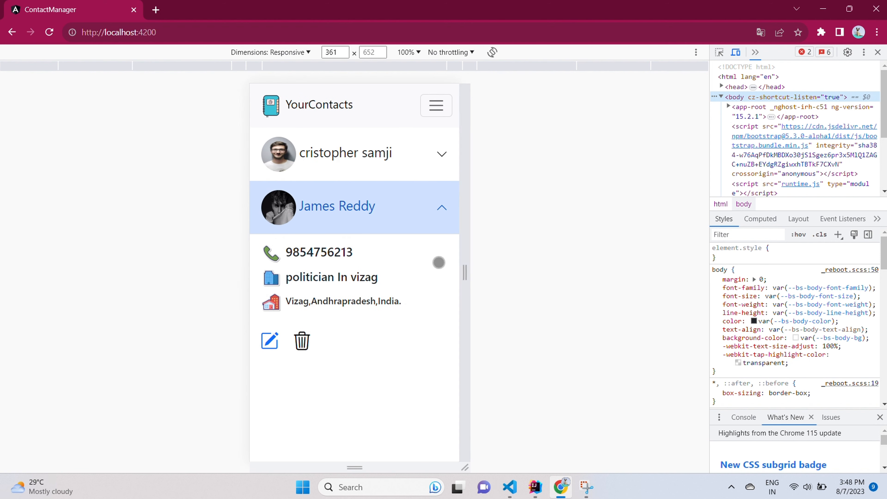
{"action": "left_click", "coordinate": [346, 153]}
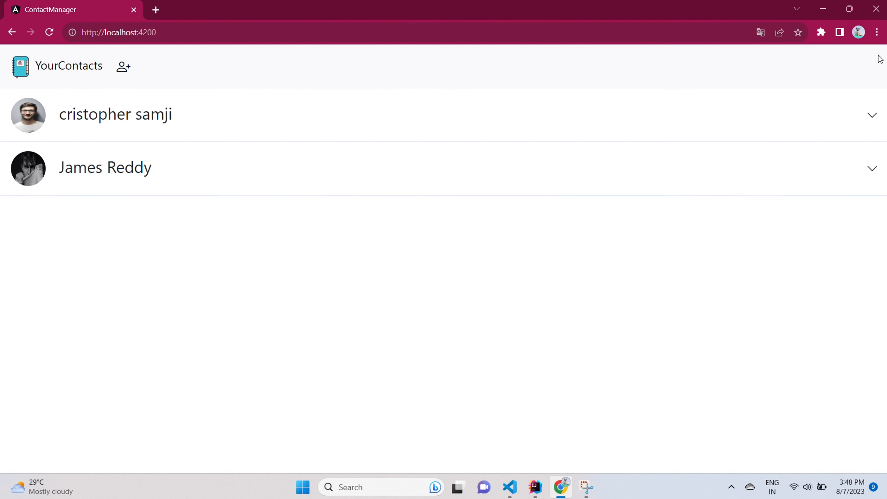
Step: Start a new contact and paste Alon bhai as the name from clipboard history
{"action": "left_click", "coordinate": [122, 66]}
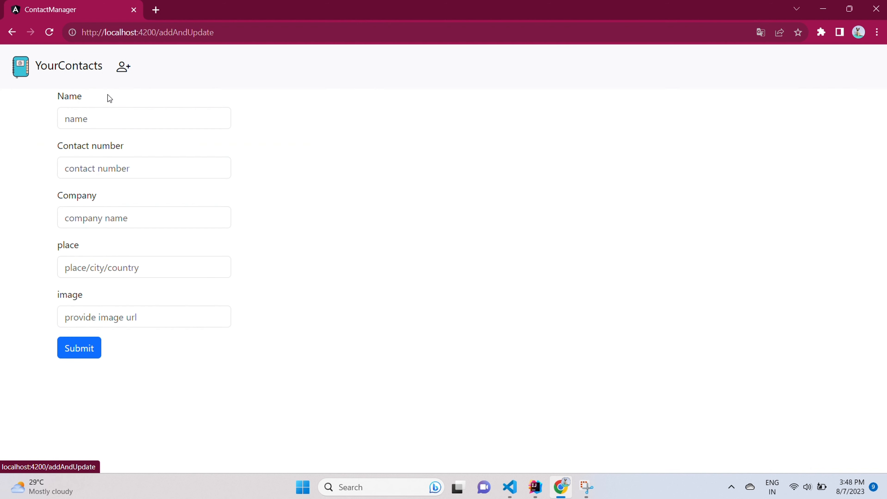
{"action": "left_click", "coordinate": [144, 119]}
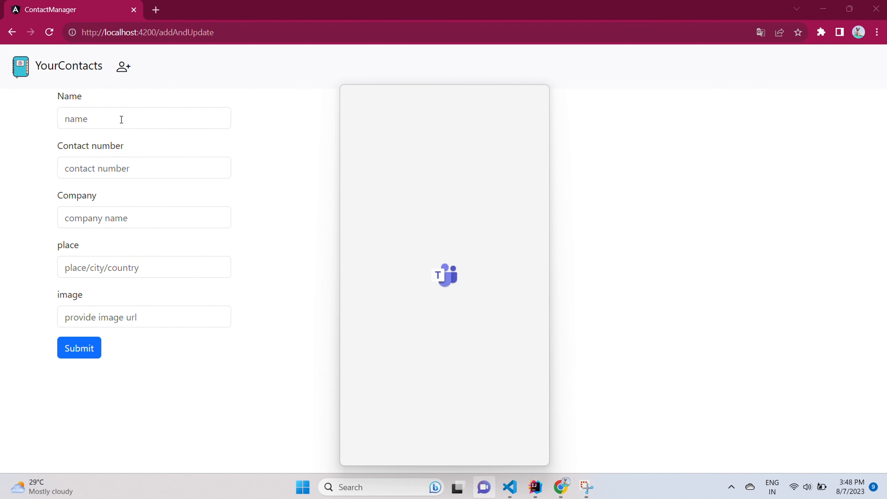
{"action": "left_click", "coordinate": [144, 118]}
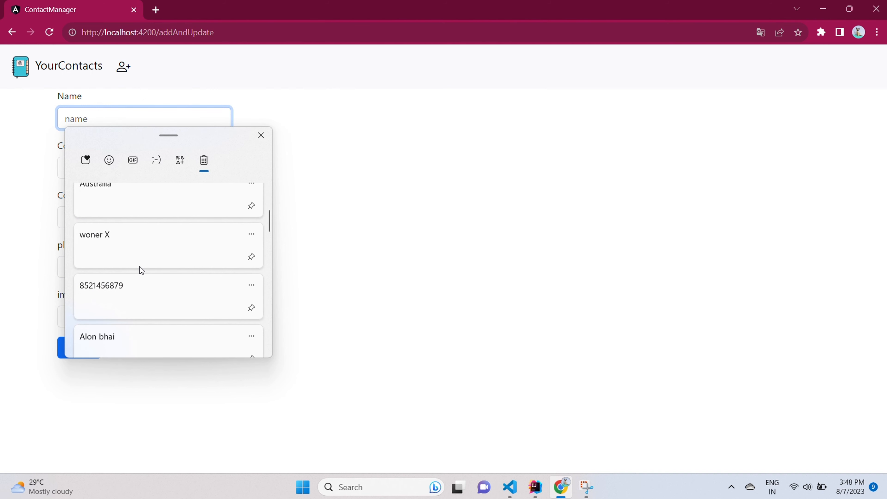
{"action": "left_click", "coordinate": [113, 336]}
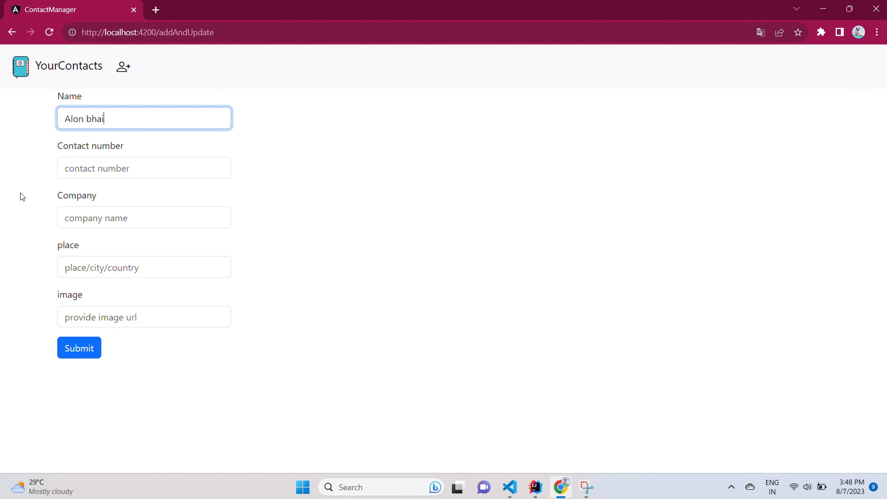
{"action": "left_click", "coordinate": [144, 167]}
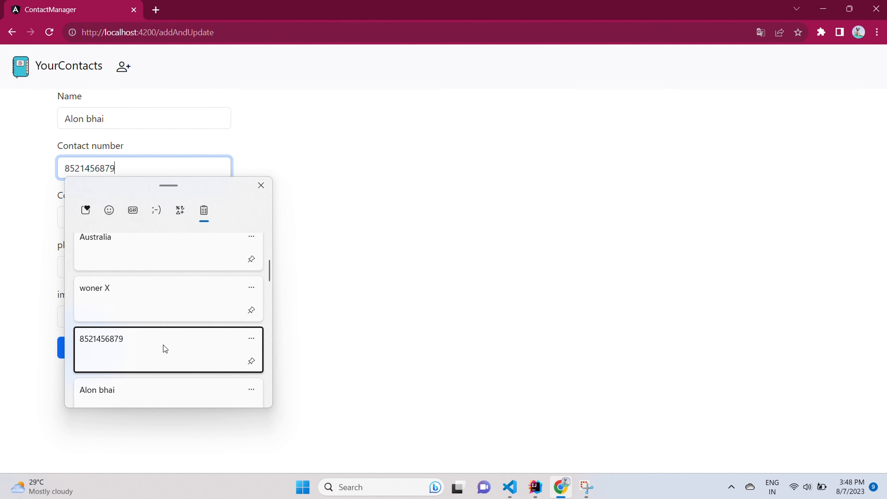
{"action": "left_click", "coordinate": [144, 217]}
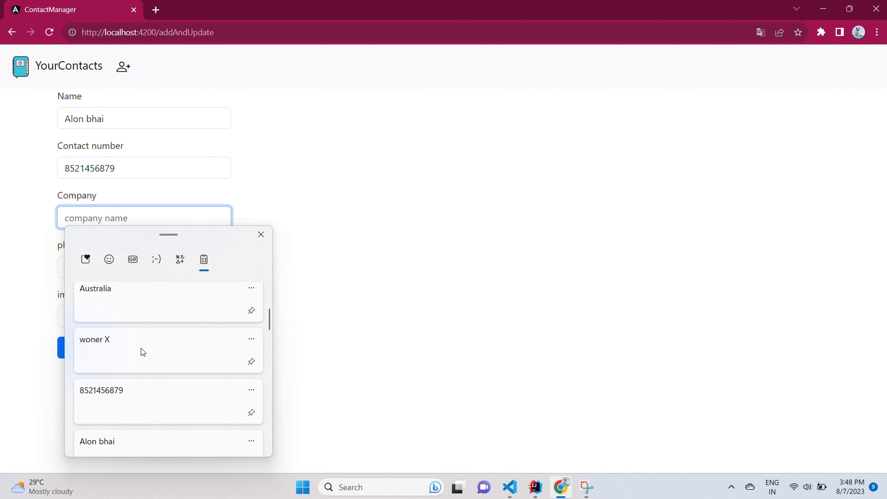
Step: Fill the company from clipboard history and correct it to 'Wons Y'
{"action": "left_click", "coordinate": [94, 340]}
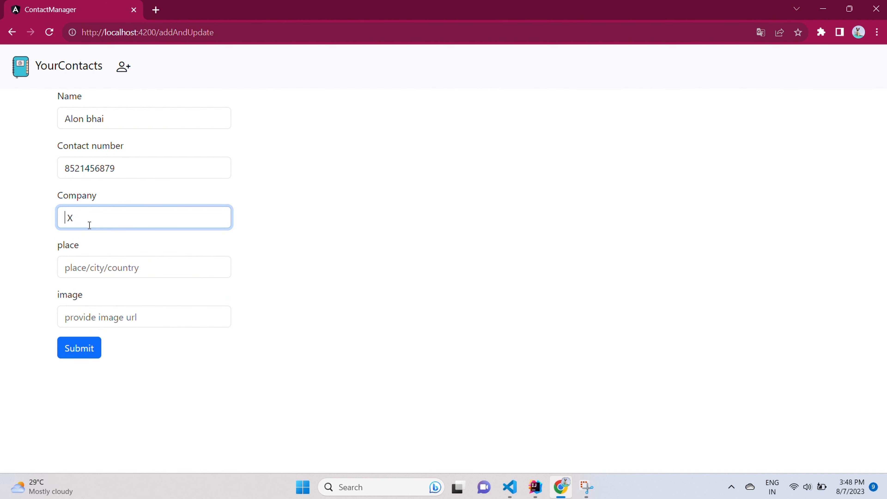
{"action": "type", "text": "Woner"}
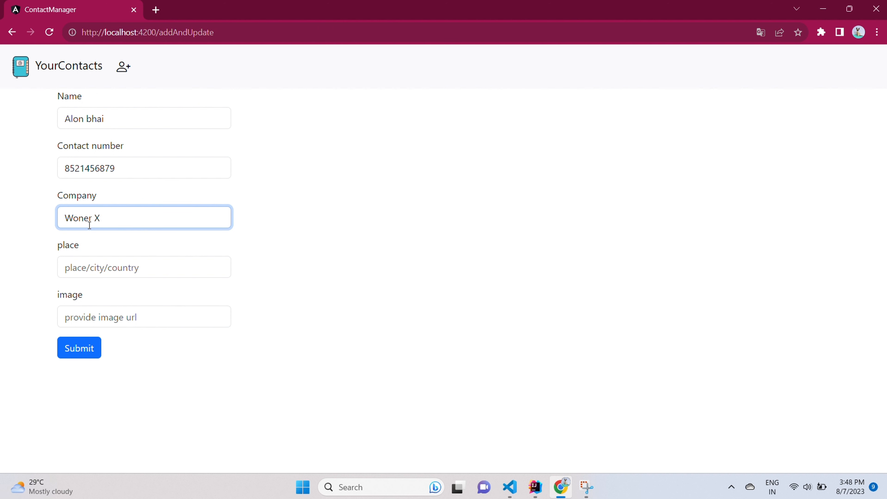
{"action": "key", "text": "Backspace"}
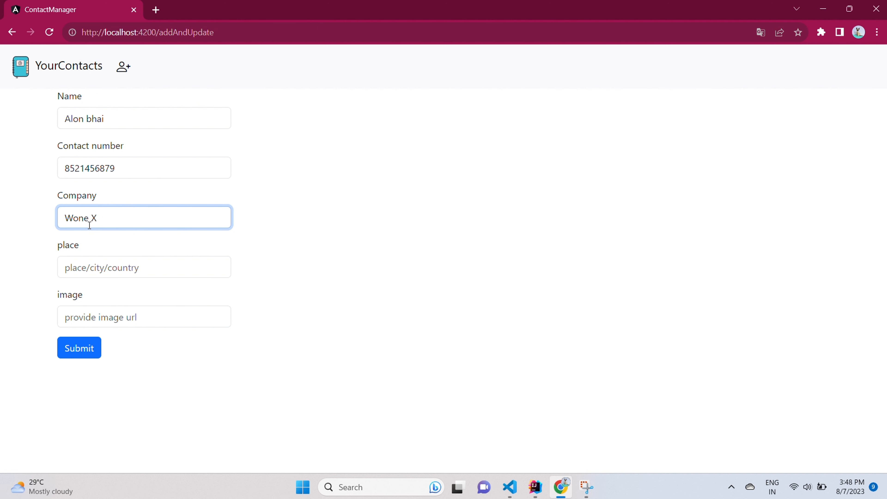
{"action": "key", "text": "Backspace"}
{"action": "type", "text": "s"}
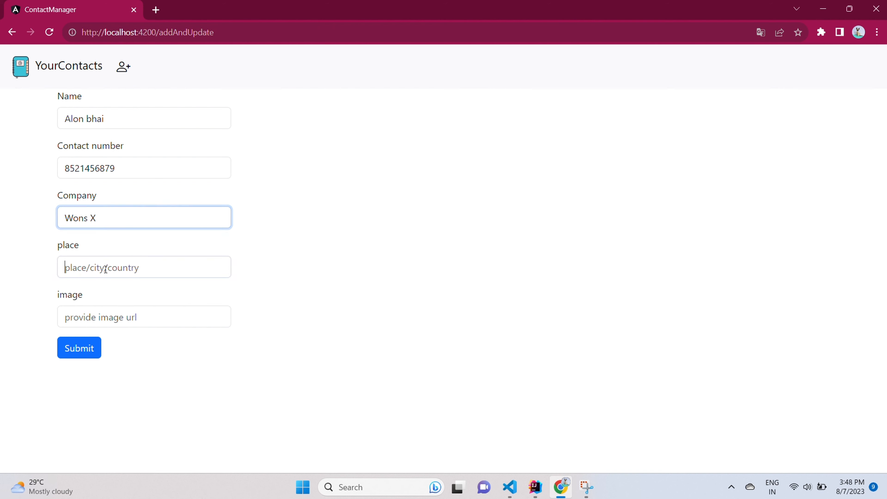
{"action": "type", "text": "Y"}
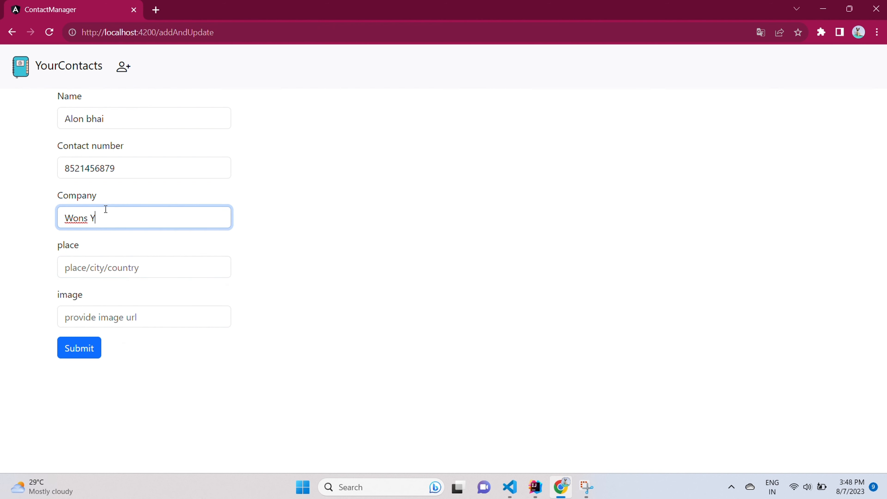
Step: Enter place AustraliaAustralia, paste the pexels photo link as image and submit
{"action": "left_click", "coordinate": [144, 267]}
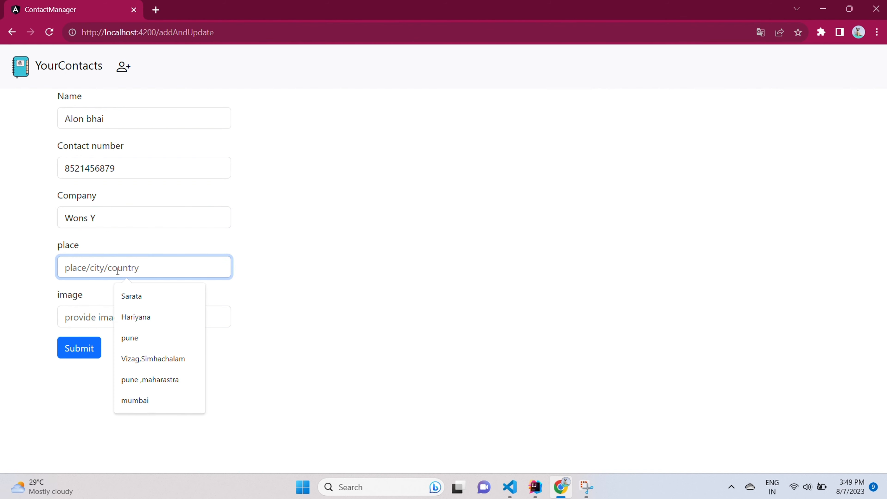
{"action": "mouse_move", "coordinate": [118, 276]}
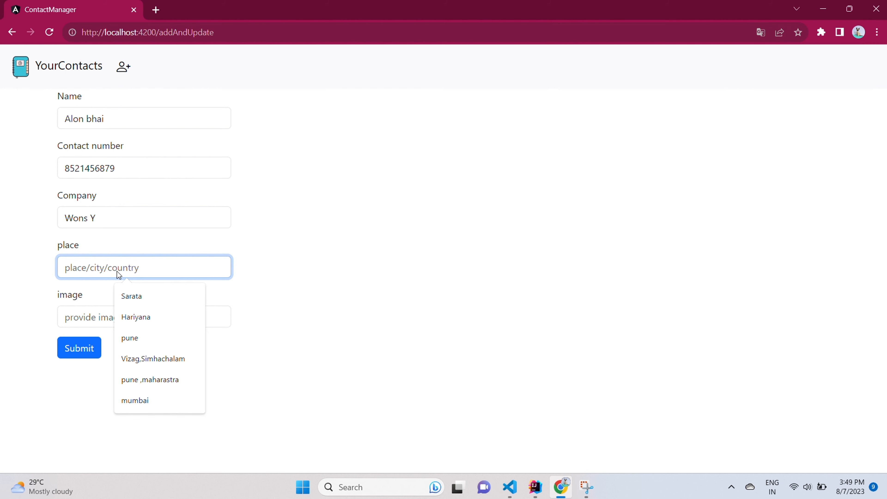
{"action": "type", "text": "AustraliaAustralia"}
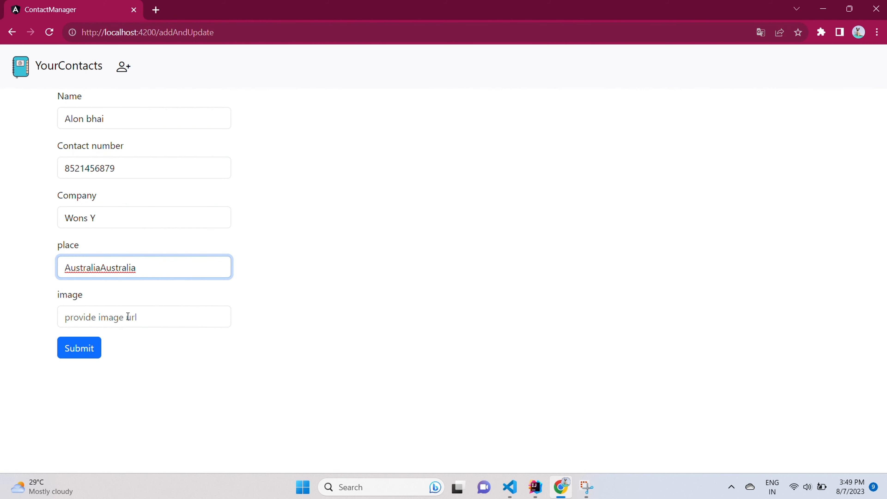
{"action": "left_click", "coordinate": [144, 316]}
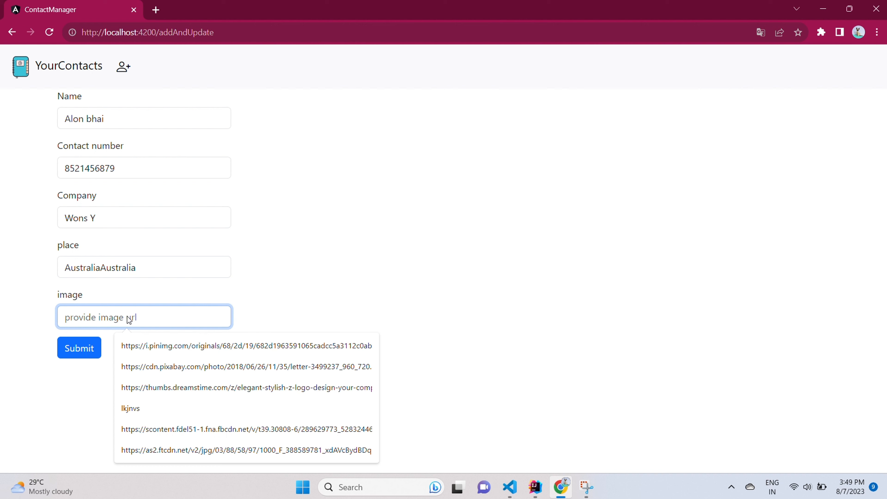
{"action": "key", "text": "Win+V"}
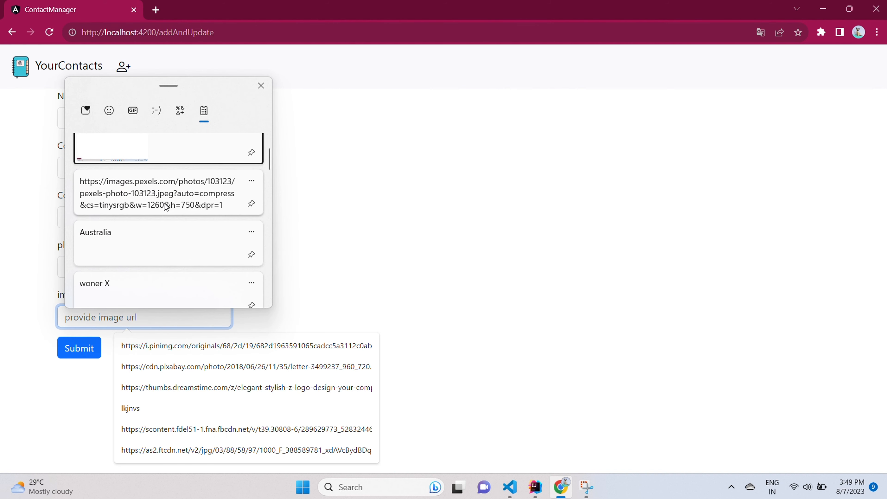
{"action": "left_click", "coordinate": [167, 193]}
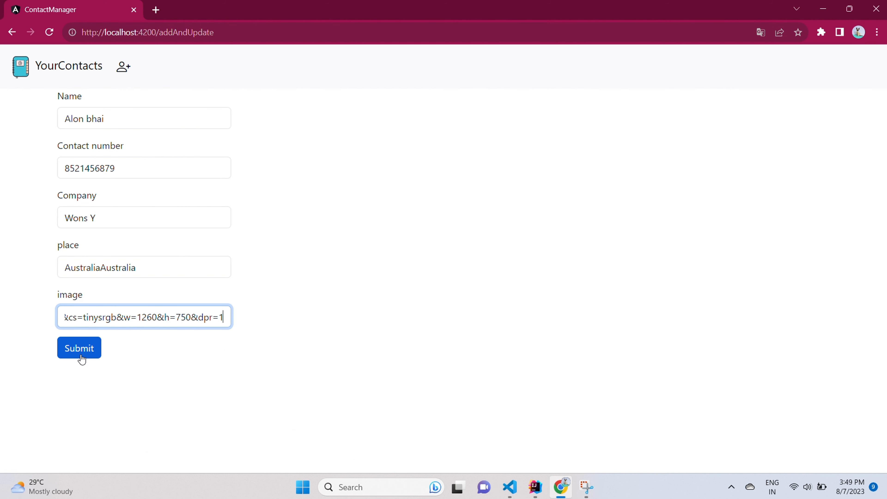
{"action": "left_click", "coordinate": [79, 347]}
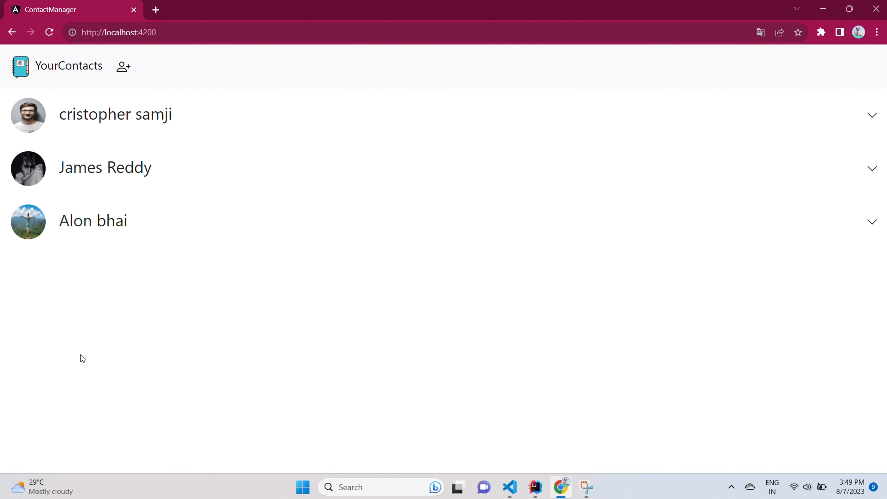
{"action": "mouse_move", "coordinate": [99, 234]}
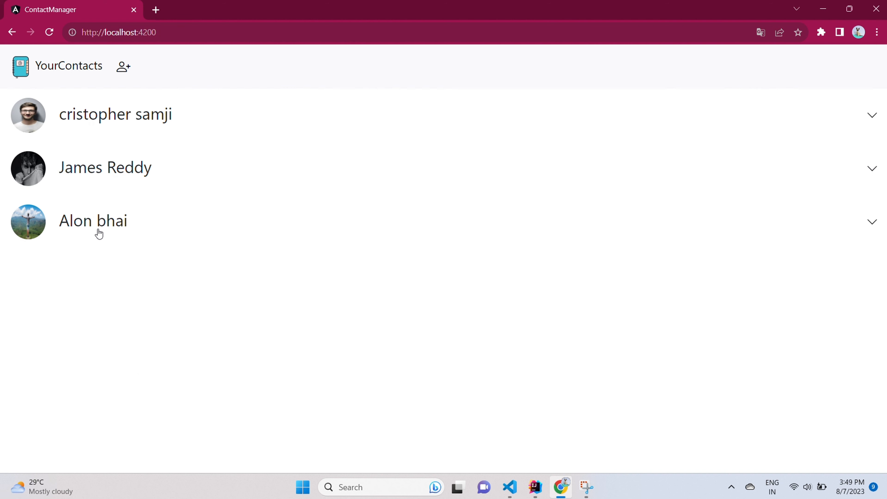
Step: Edit Alon bhai's company to 'Wons Y, changed name' and submit
{"action": "left_click", "coordinate": [93, 221]}
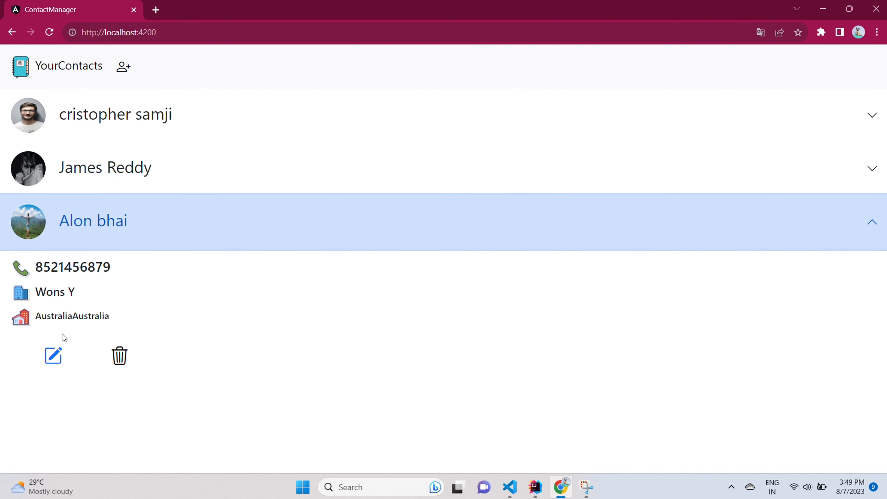
{"action": "mouse_move", "coordinate": [53, 355]}
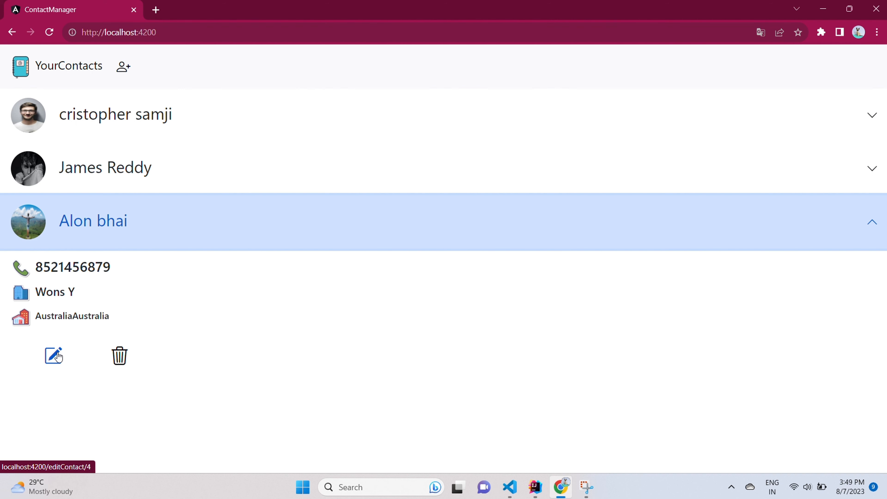
{"action": "left_click", "coordinate": [54, 355]}
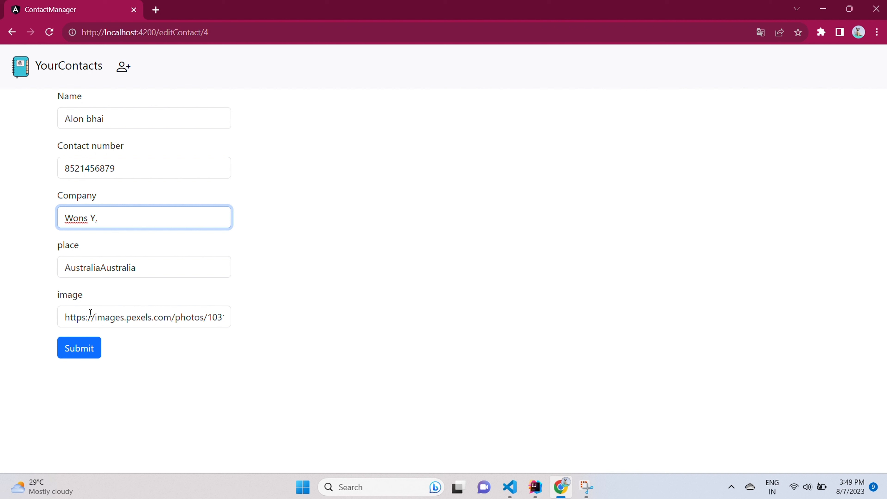
{"action": "type", "text": "changed name"}
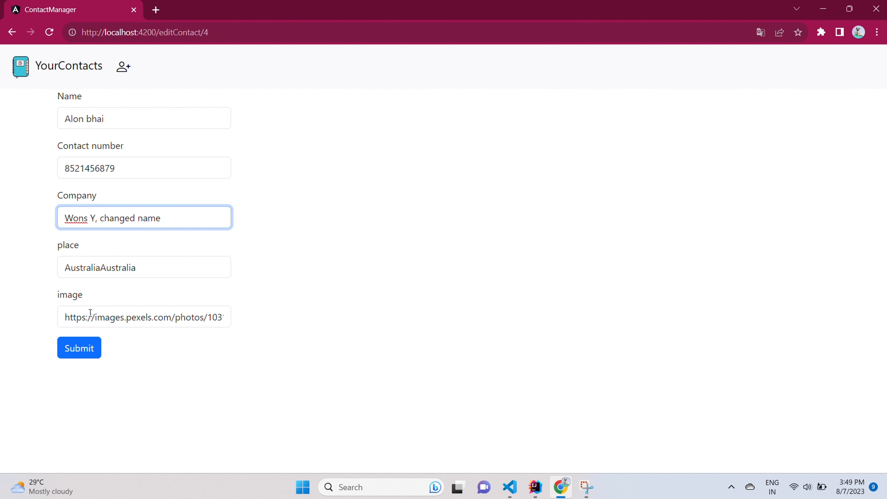
{"action": "left_click", "coordinate": [78, 347]}
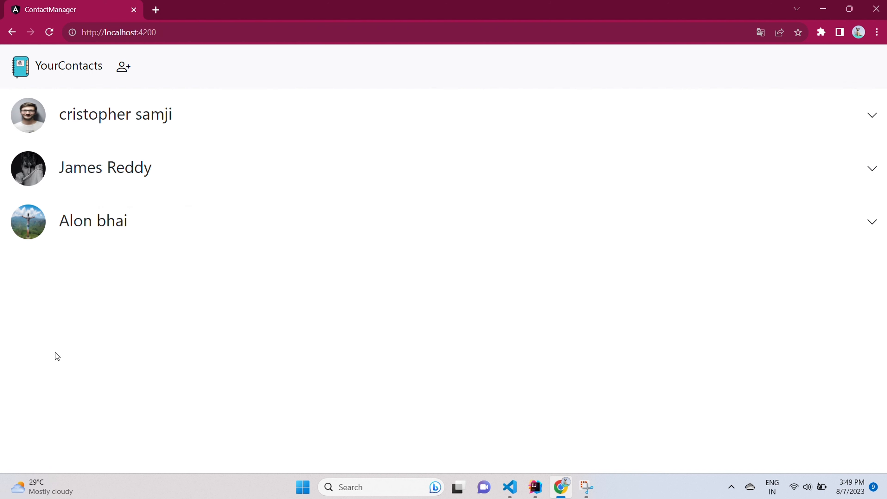
Step: Delete Alon bhai via the trash icon and confirm both dialogs, leaving two contacts
{"action": "left_click", "coordinate": [93, 221]}
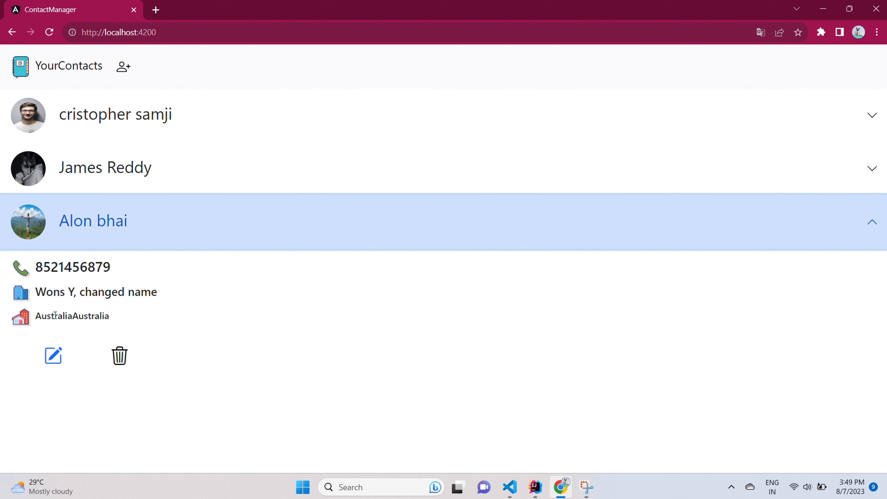
{"action": "mouse_move", "coordinate": [86, 292]}
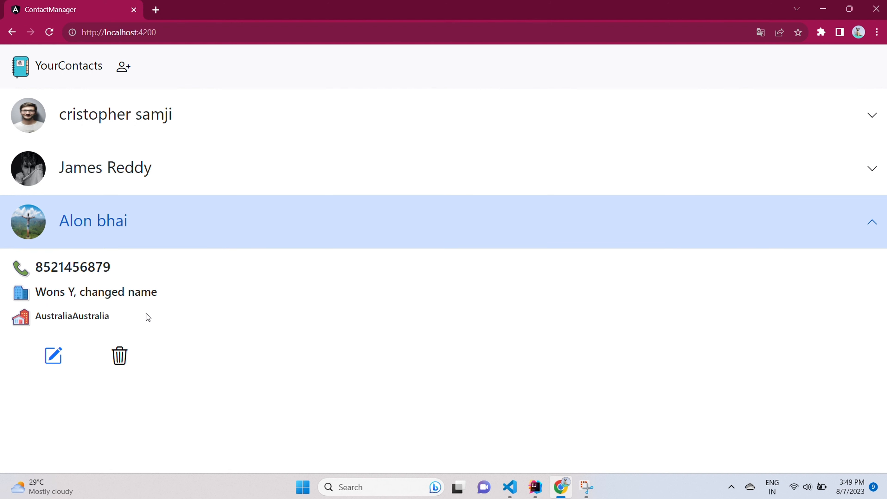
{"action": "left_click", "coordinate": [120, 356]}
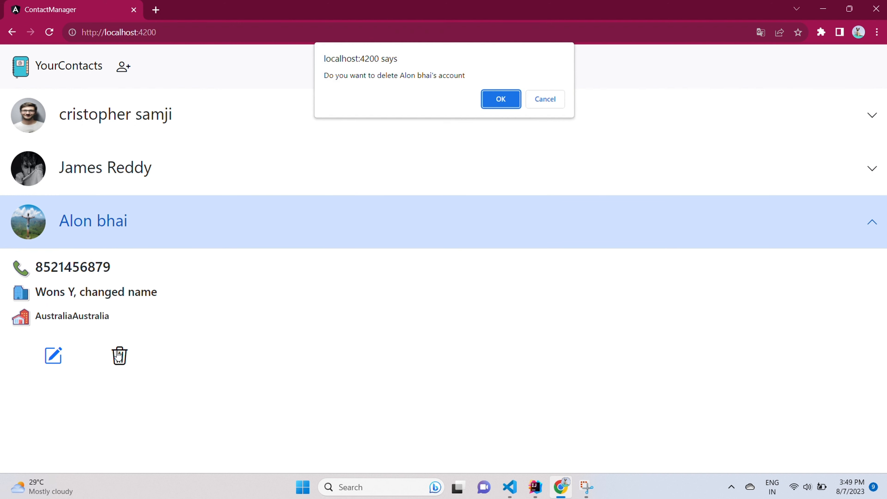
{"action": "mouse_move", "coordinate": [434, 70]}
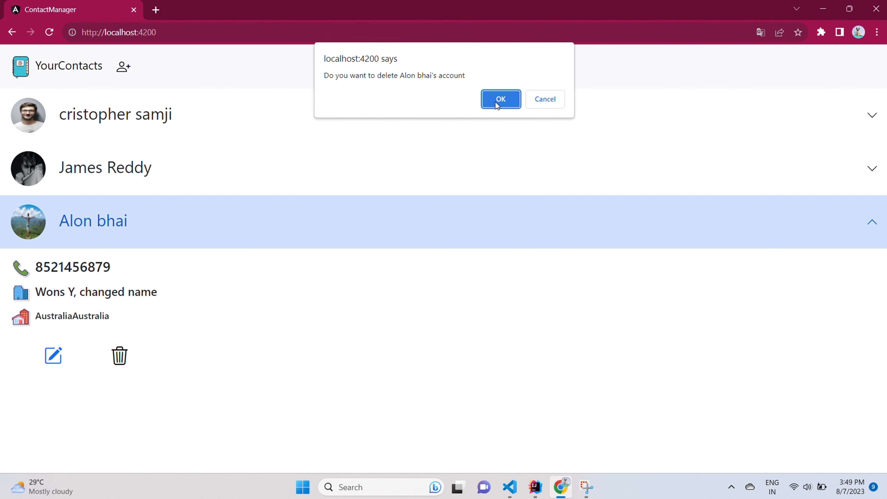
{"action": "left_click", "coordinate": [500, 99]}
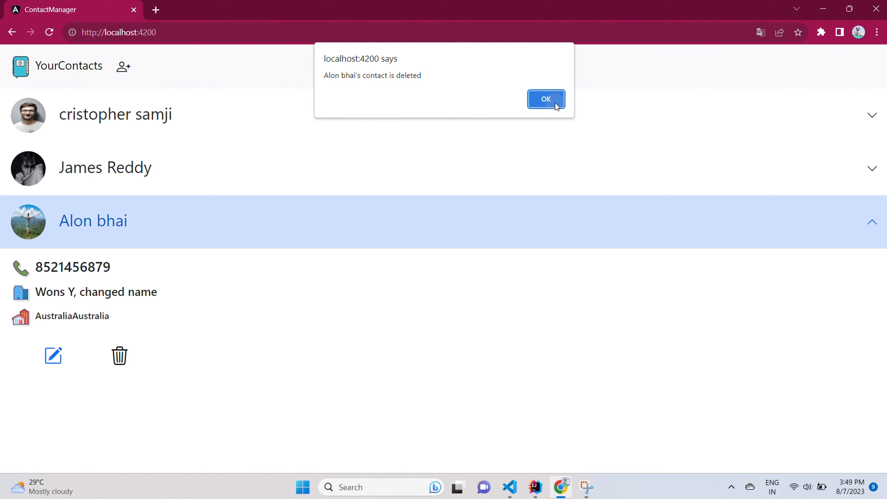
{"action": "left_click", "coordinate": [545, 99]}
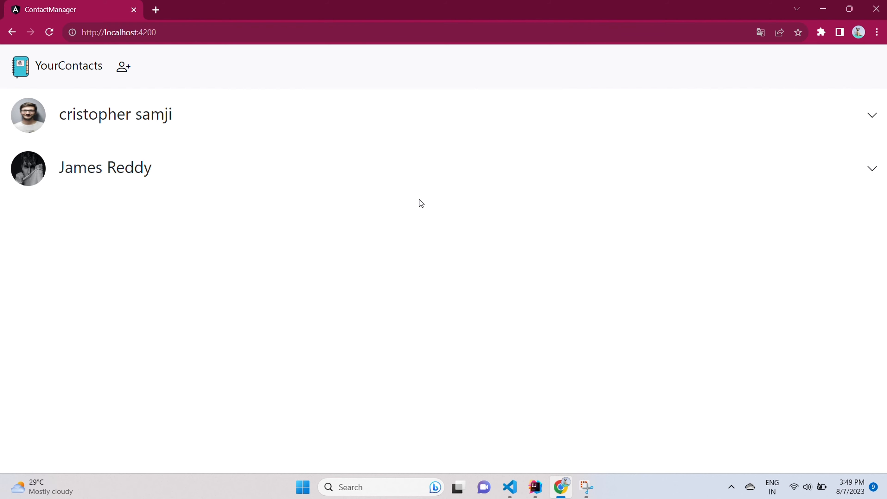
Step: Reopen DevTools in responsive view and narrow the page preview width
{"action": "key", "text": "F12"}
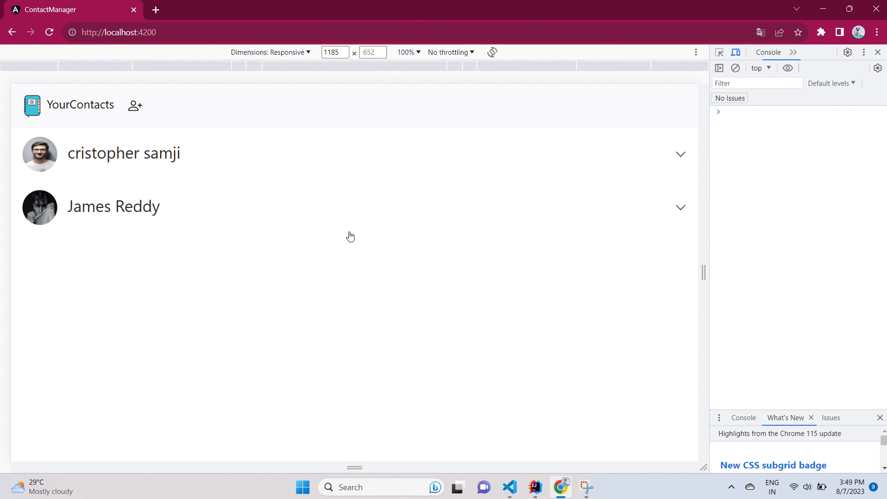
{"action": "left_click_drag", "start_coordinate": [703, 247], "coordinate": [615, 247]}
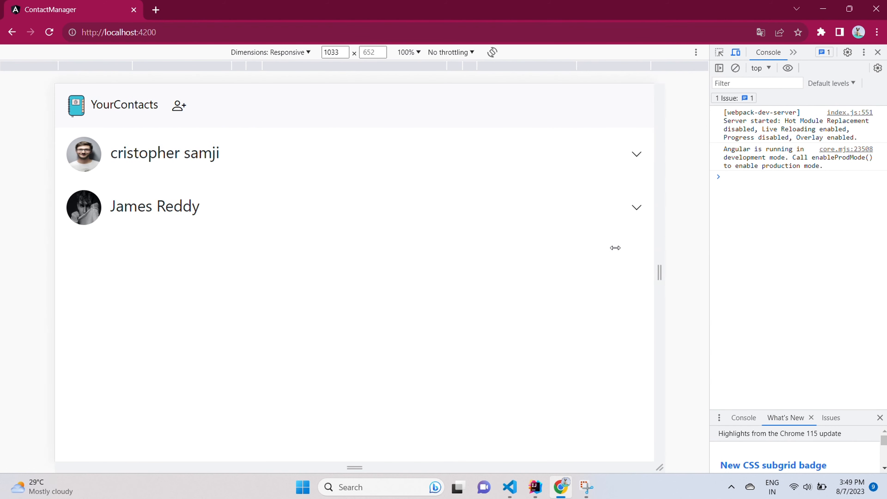